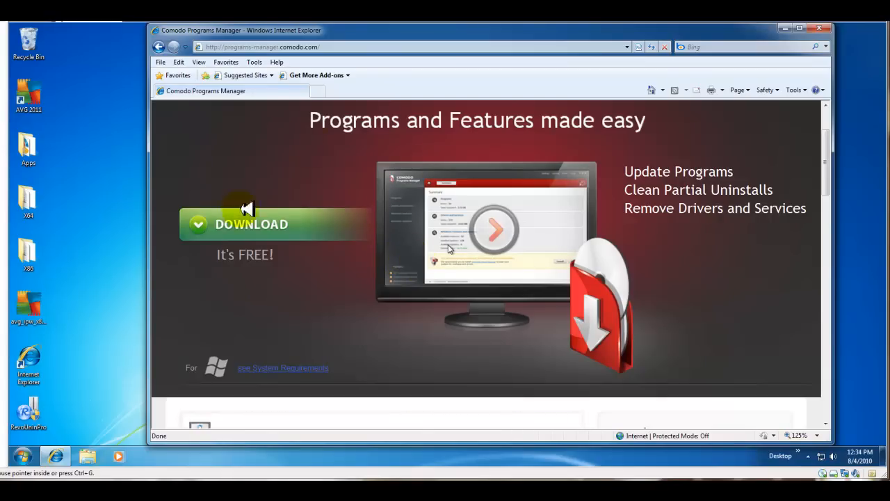
{"action": "mouse_move", "coordinate": [426, 299]}
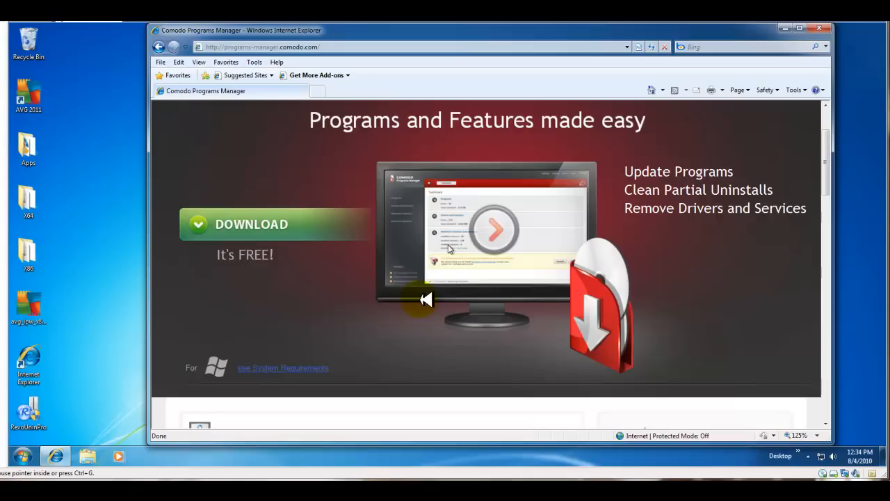
{"action": "mouse_move", "coordinate": [438, 303]}
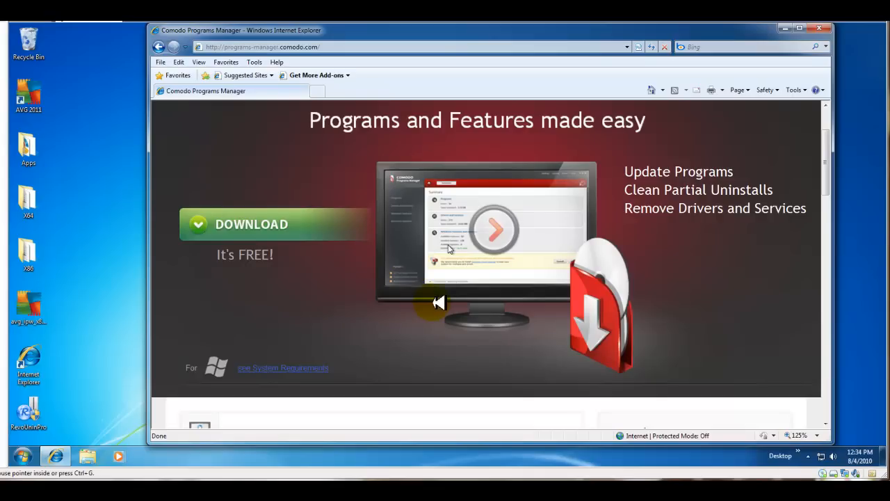
{"action": "mouse_move", "coordinate": [800, 207]}
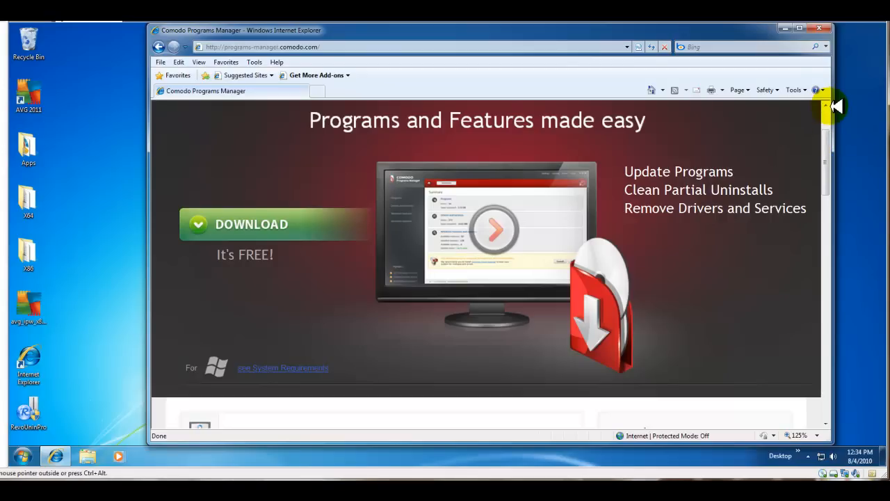
{"action": "mouse_move", "coordinate": [713, 189]}
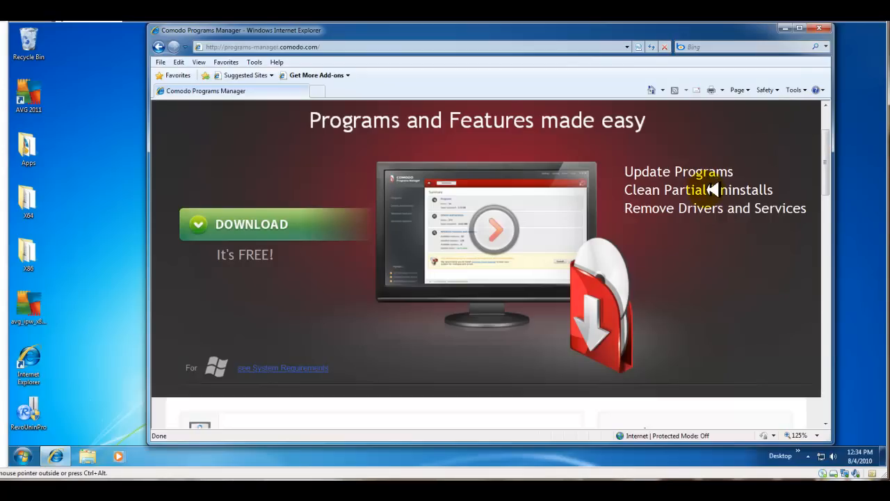
{"action": "mouse_move", "coordinate": [632, 215]}
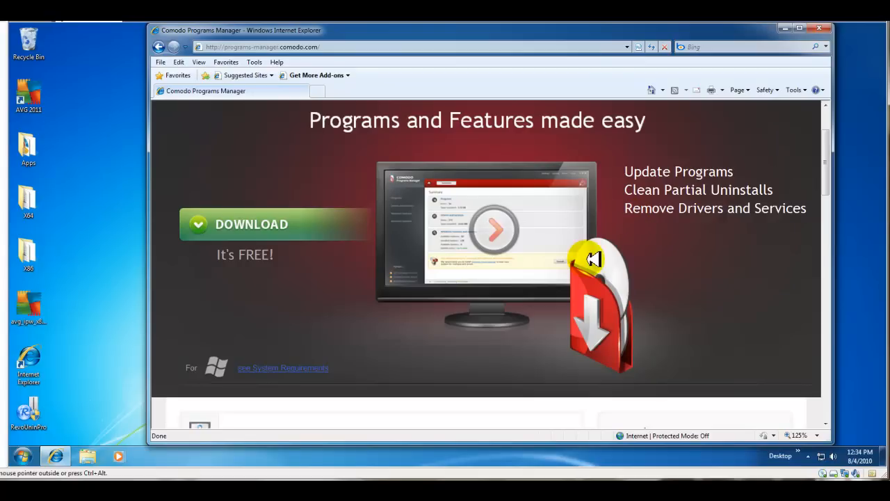
{"action": "mouse_move", "coordinate": [647, 245]}
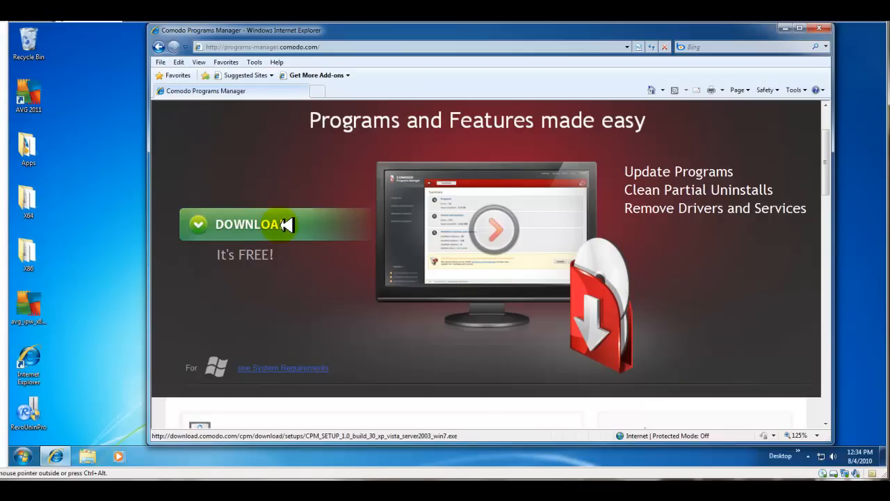
{"action": "mouse_move", "coordinate": [296, 475]}
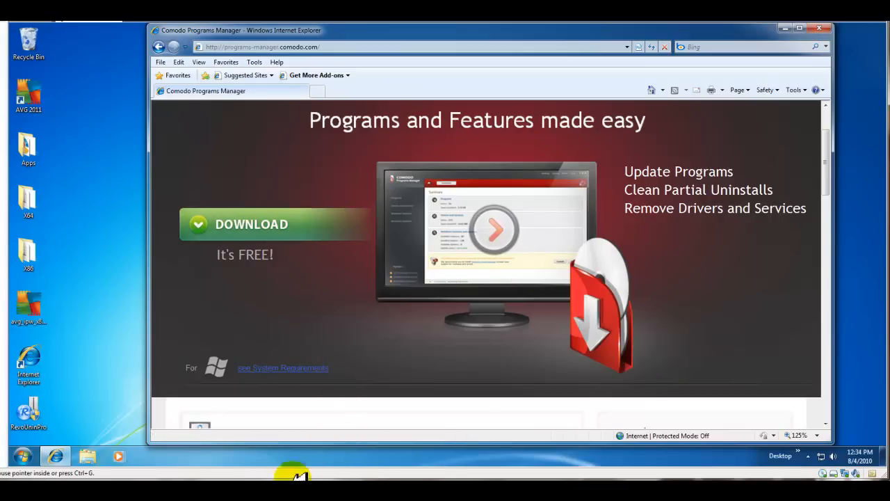
{"action": "mouse_move", "coordinate": [352, 220]}
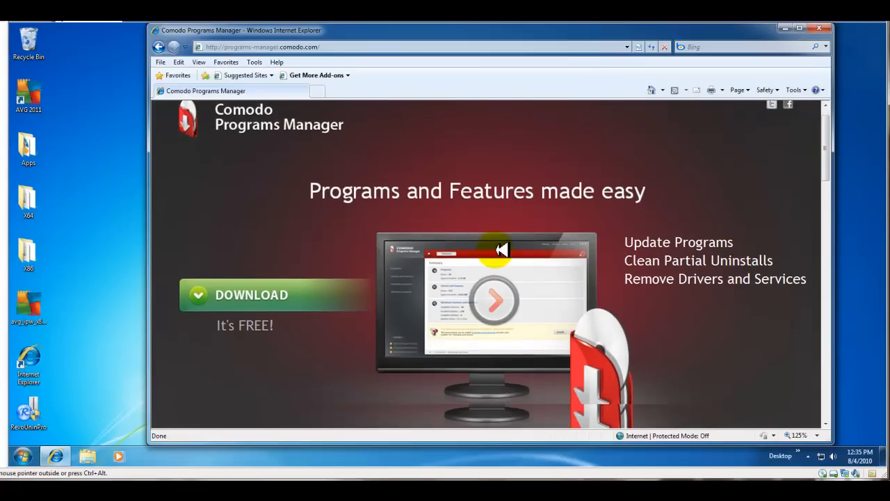
Download the Comodo Programs Manager setup file and choose Run in the security warning.
{"action": "scroll", "scroll_direction": "down", "scroll_amount": 3}
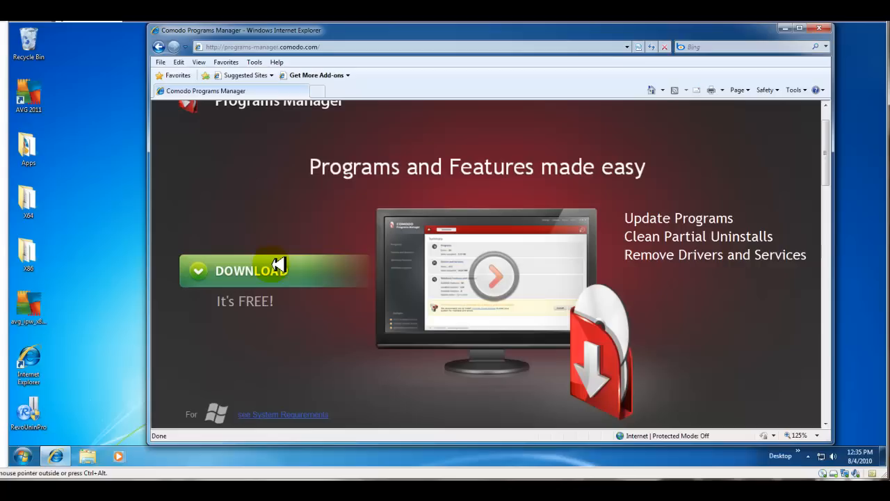
{"action": "mouse_move", "coordinate": [329, 226]}
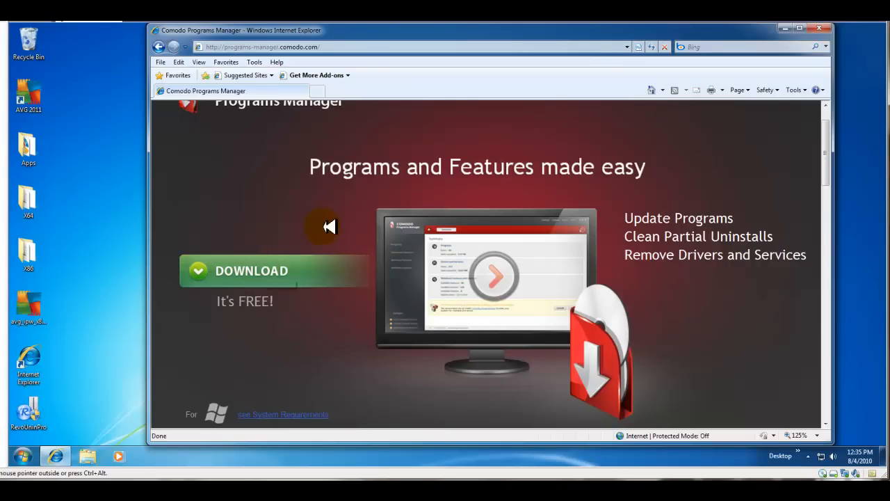
{"action": "mouse_move", "coordinate": [279, 261]}
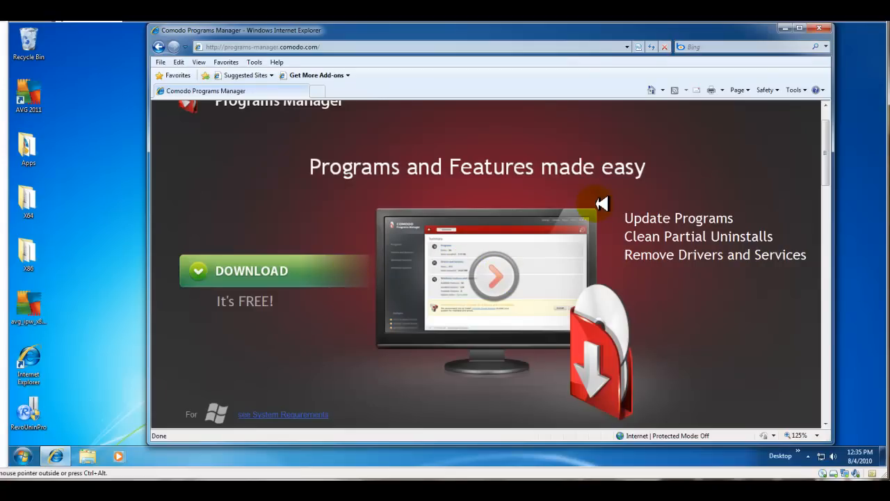
{"action": "mouse_move", "coordinate": [250, 270]}
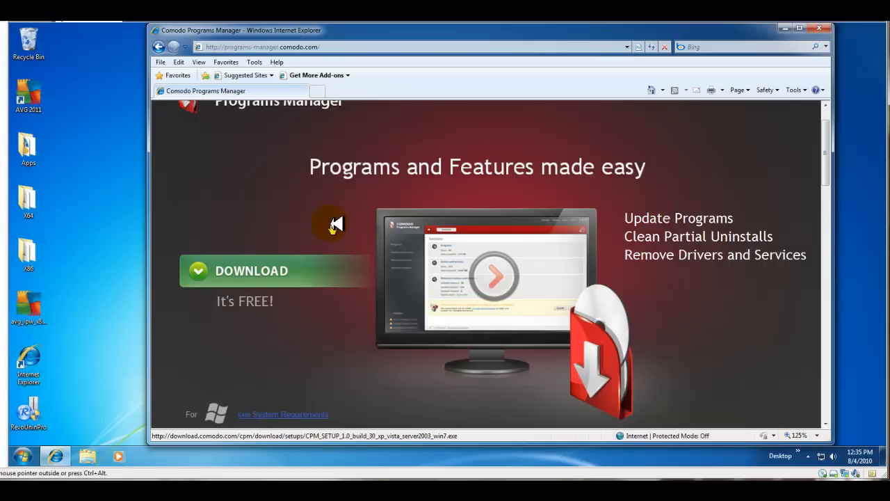
{"action": "mouse_move", "coordinate": [418, 230]}
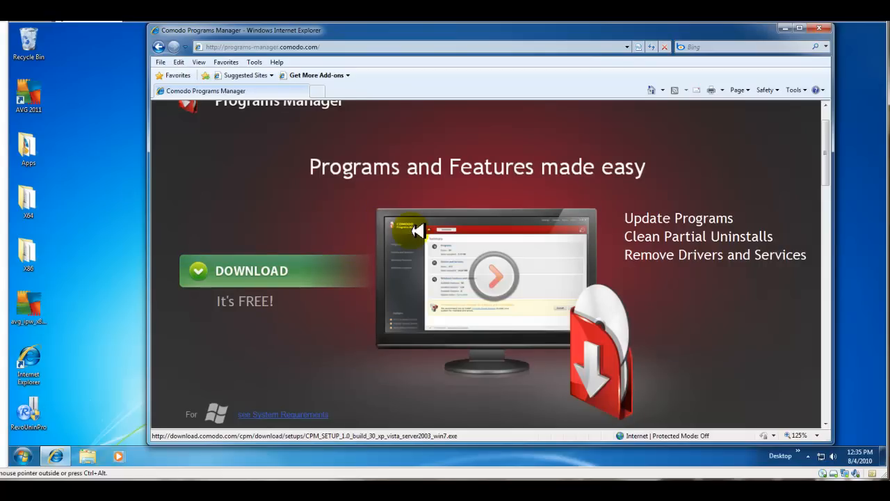
{"action": "mouse_move", "coordinate": [448, 228]}
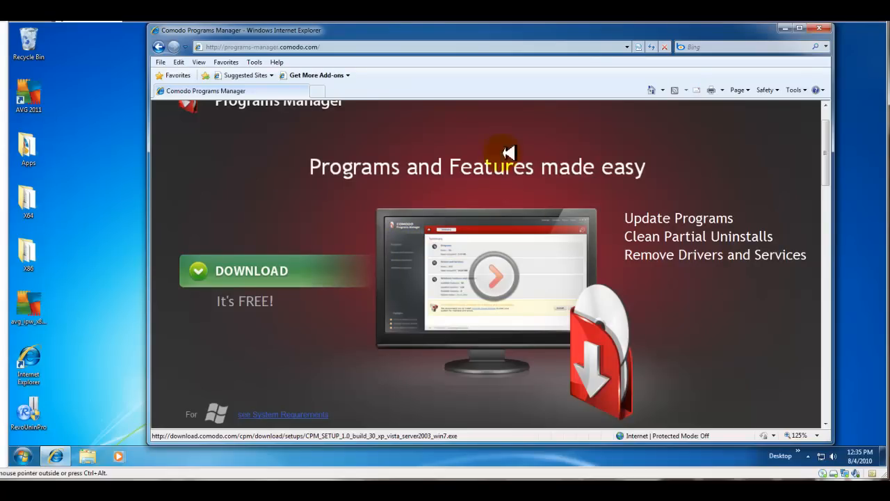
{"action": "mouse_move", "coordinate": [484, 280]}
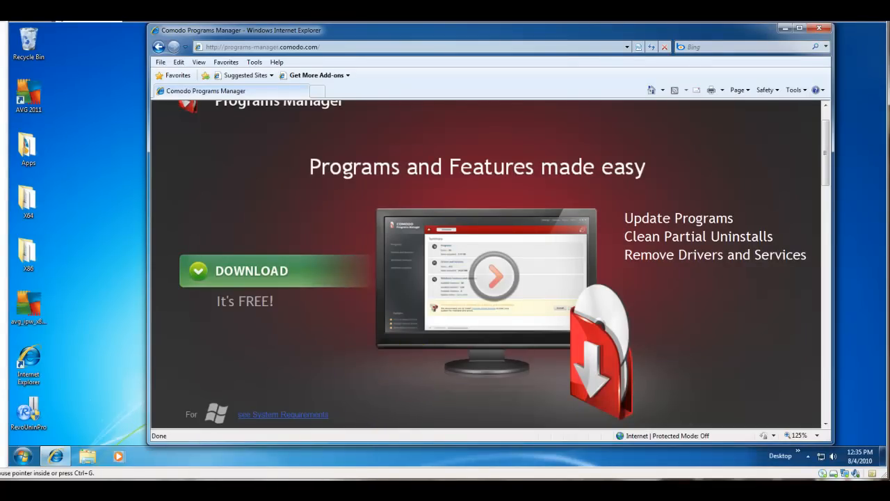
{"action": "mouse_move", "coordinate": [350, 291]}
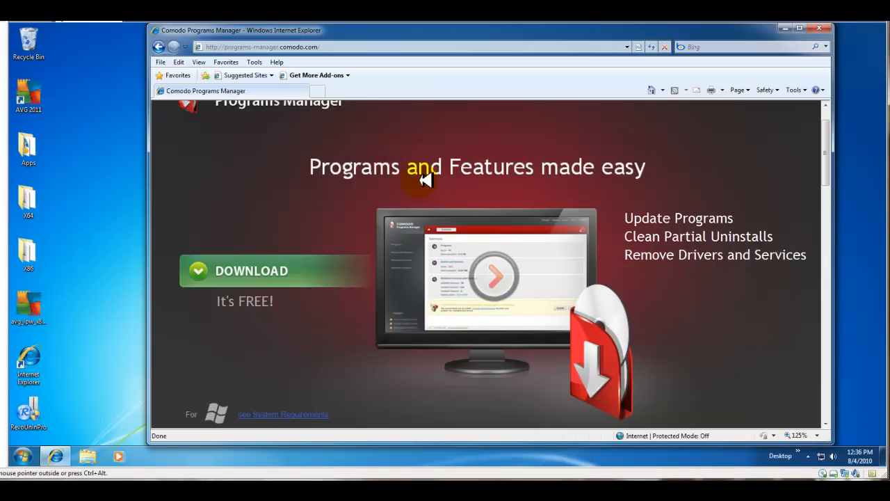
{"action": "mouse_move", "coordinate": [300, 281]}
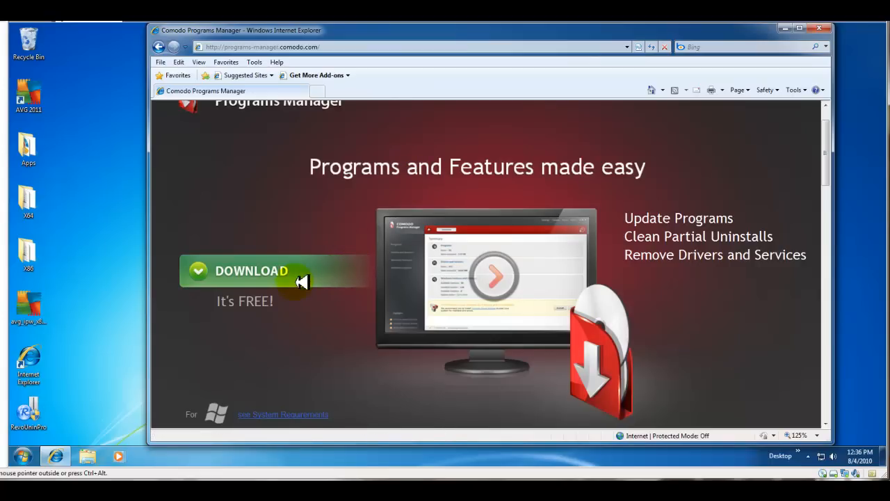
{"action": "mouse_move", "coordinate": [325, 262]}
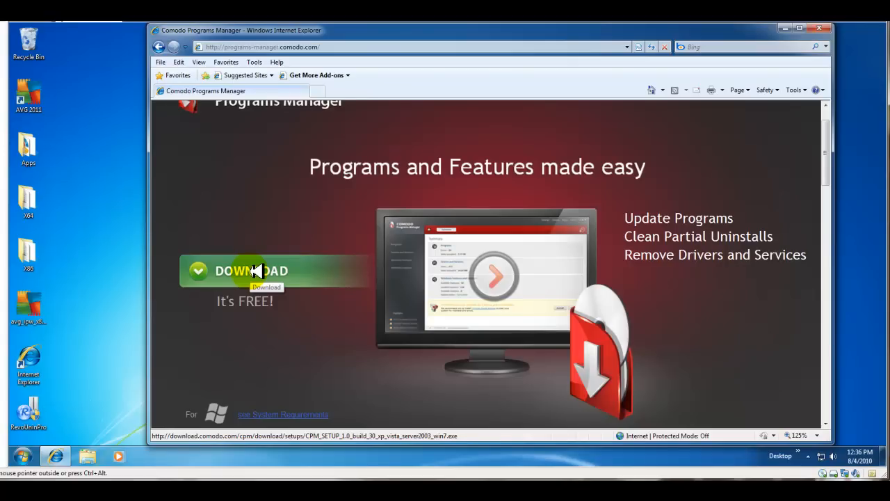
{"action": "mouse_move", "coordinate": [272, 270]}
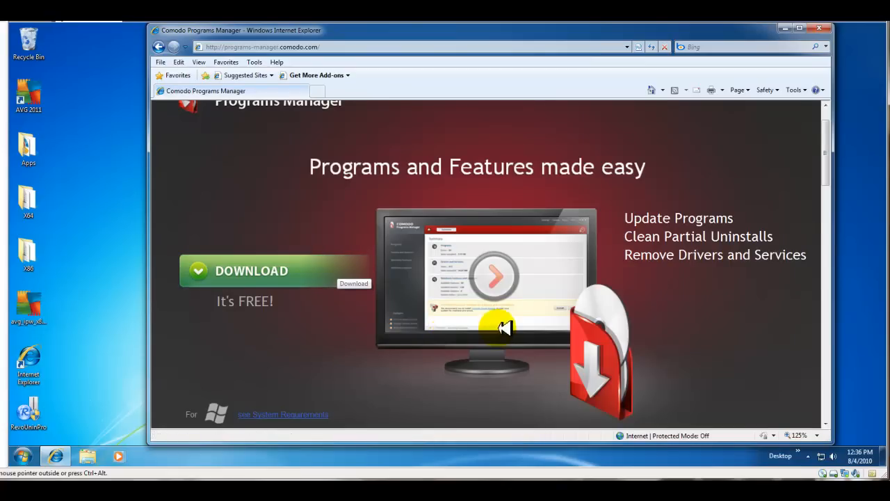
{"action": "left_click", "coordinate": [251, 271]}
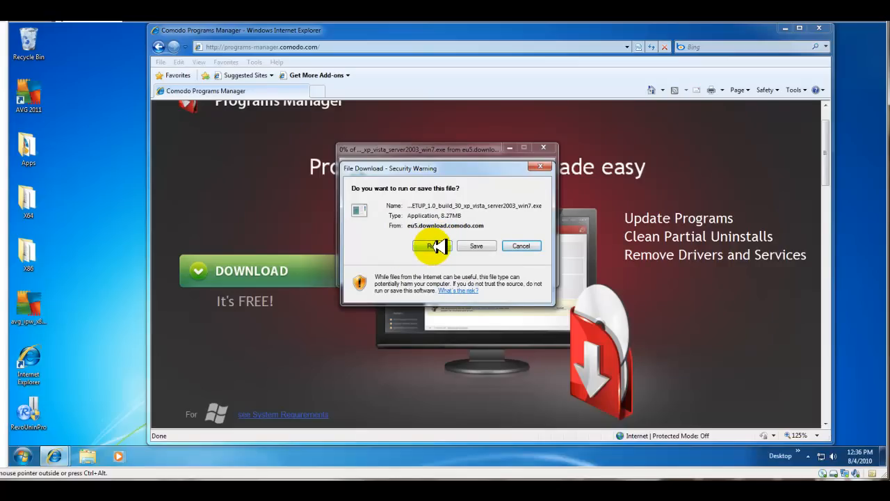
{"action": "left_click", "coordinate": [431, 246]}
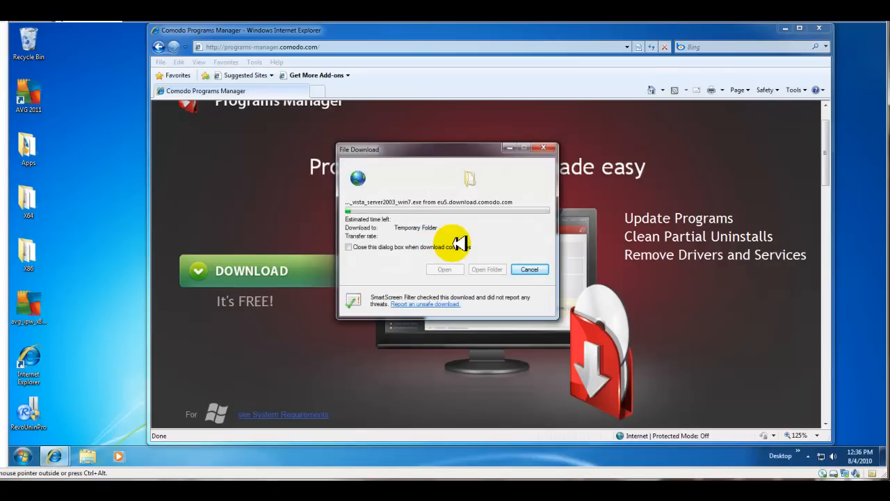
{"action": "mouse_move", "coordinate": [376, 243]}
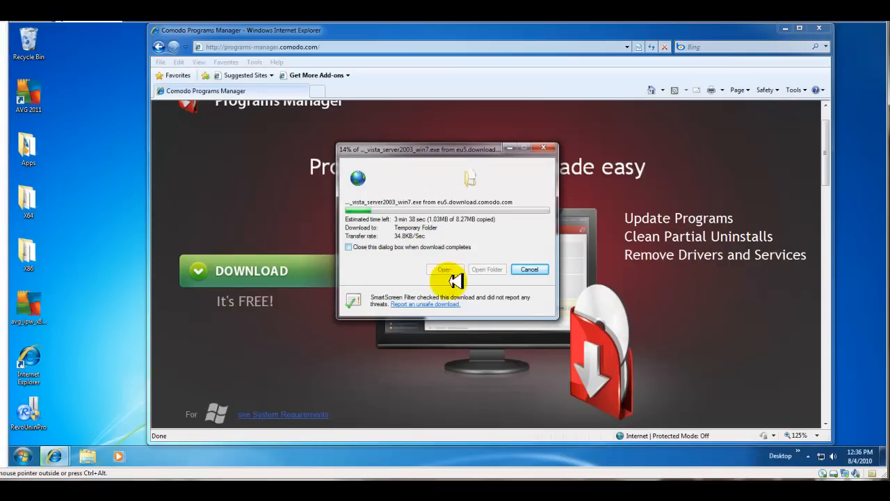
{"action": "mouse_move", "coordinate": [422, 252]}
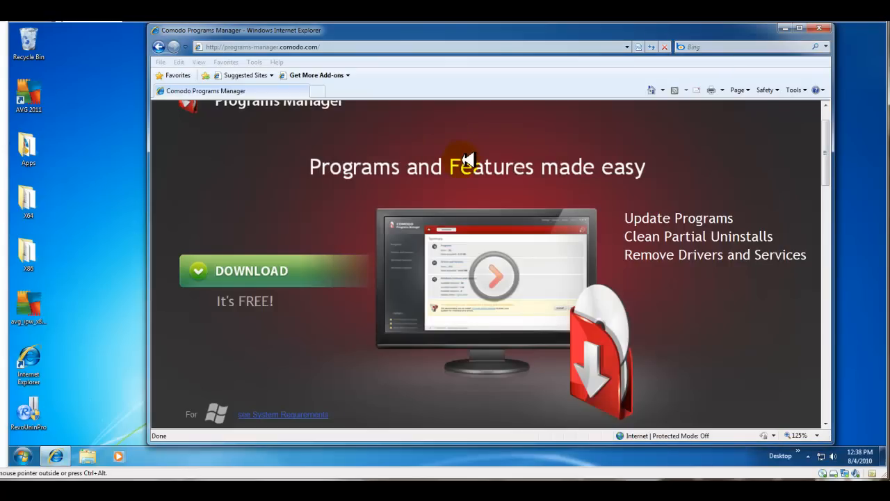
{"action": "mouse_move", "coordinate": [468, 167]}
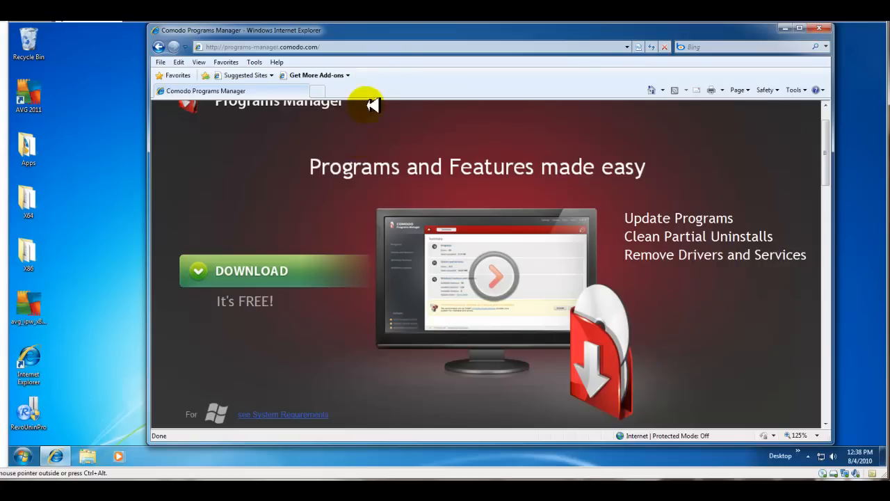
{"action": "mouse_move", "coordinate": [407, 38]}
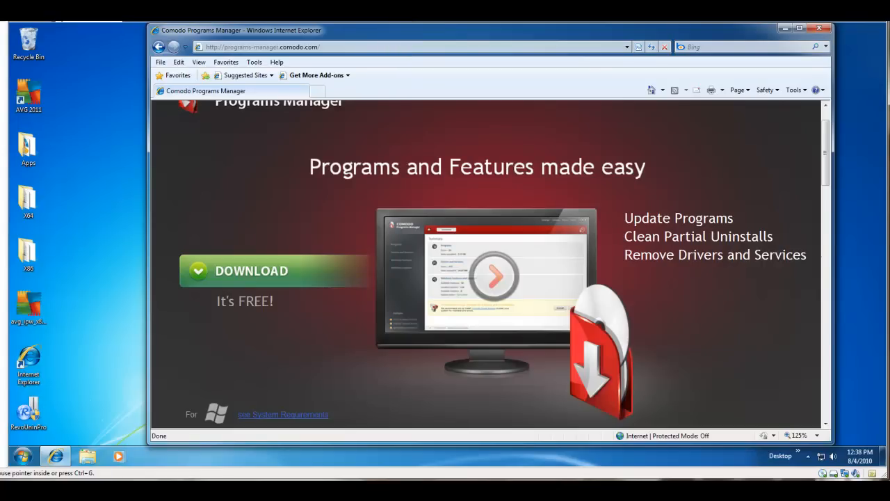
{"action": "mouse_move", "coordinate": [166, 128]}
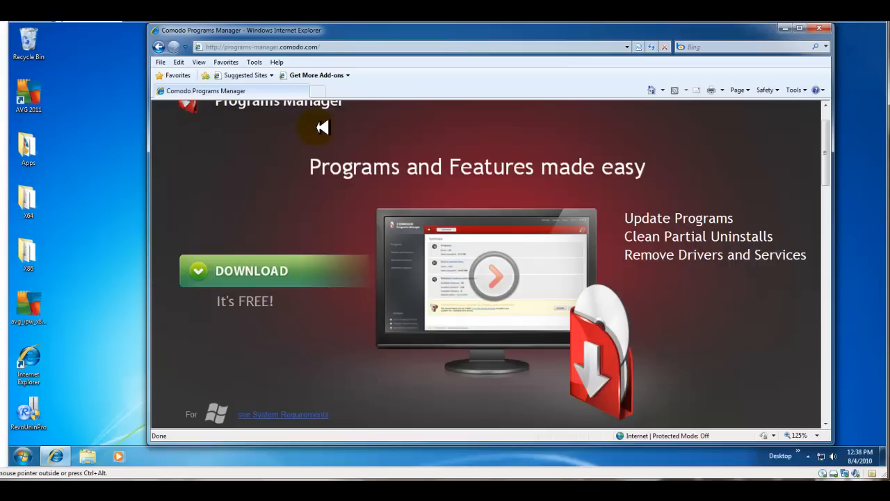
{"action": "mouse_move", "coordinate": [402, 127]}
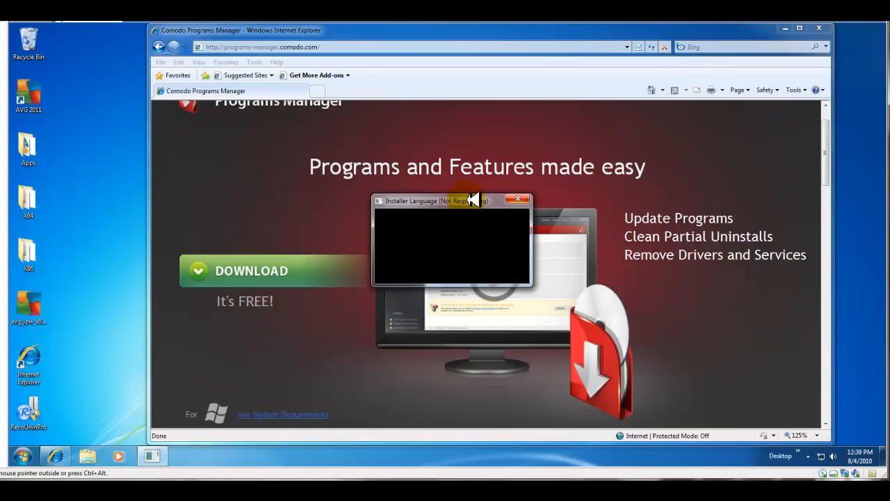
{"action": "mouse_move", "coordinate": [456, 205]}
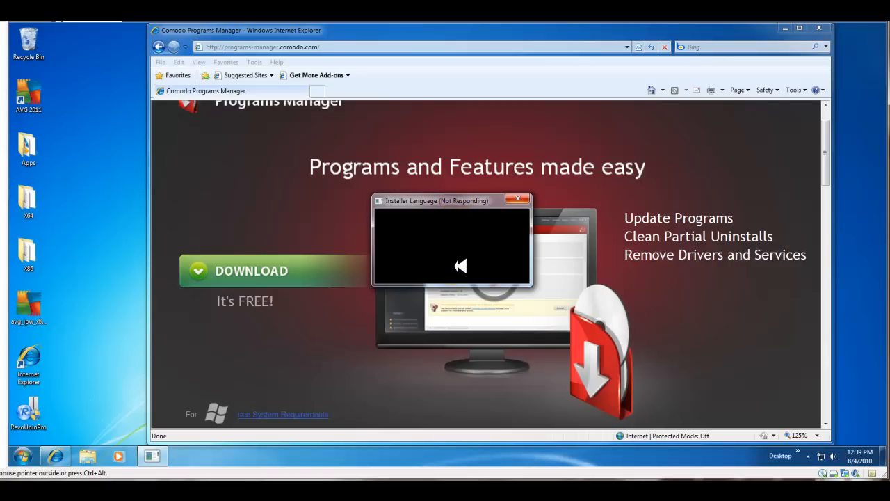
{"action": "mouse_move", "coordinate": [498, 265]}
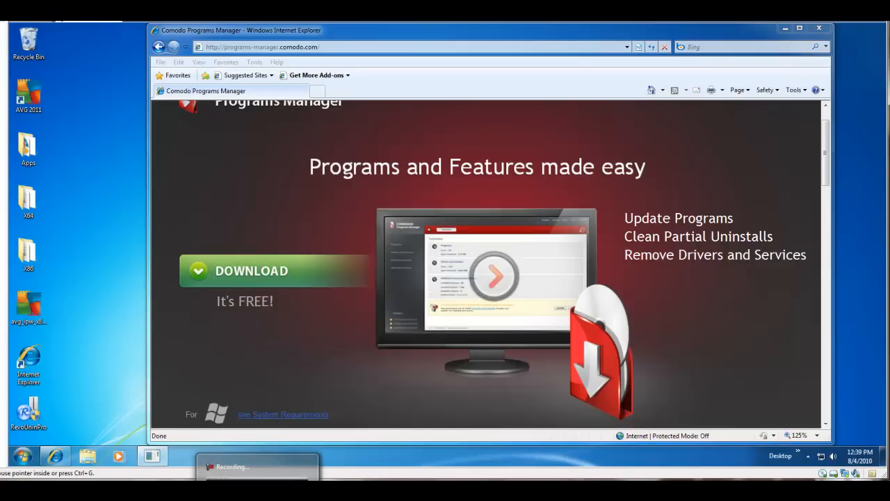
Run the installer with English as its language to reach the build 30 license page.
{"action": "left_click", "coordinate": [251, 271]}
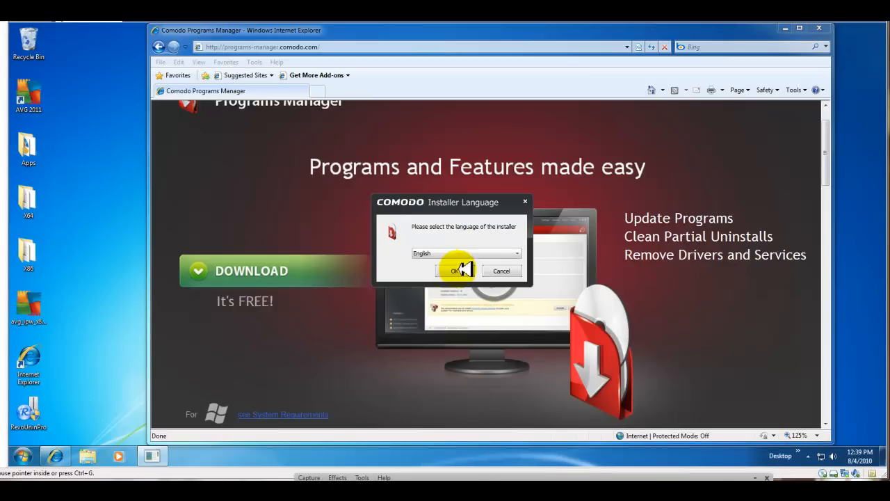
{"action": "left_click", "coordinate": [456, 271]}
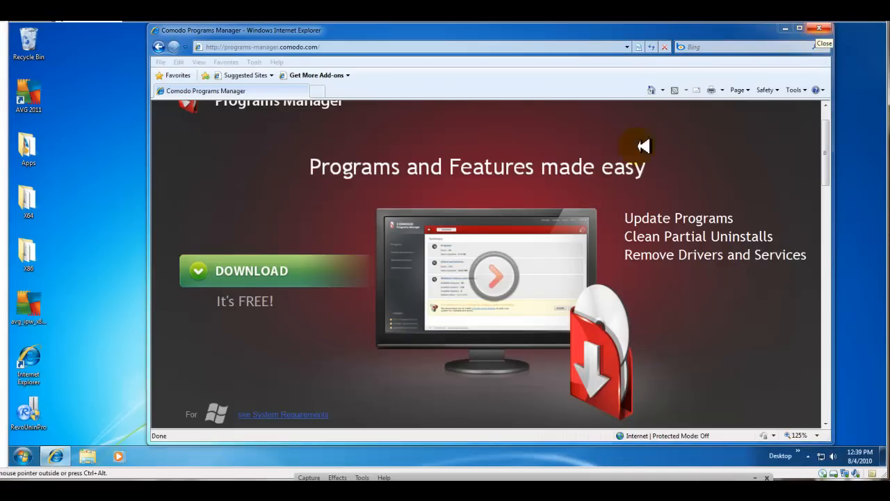
{"action": "mouse_move", "coordinate": [287, 313]}
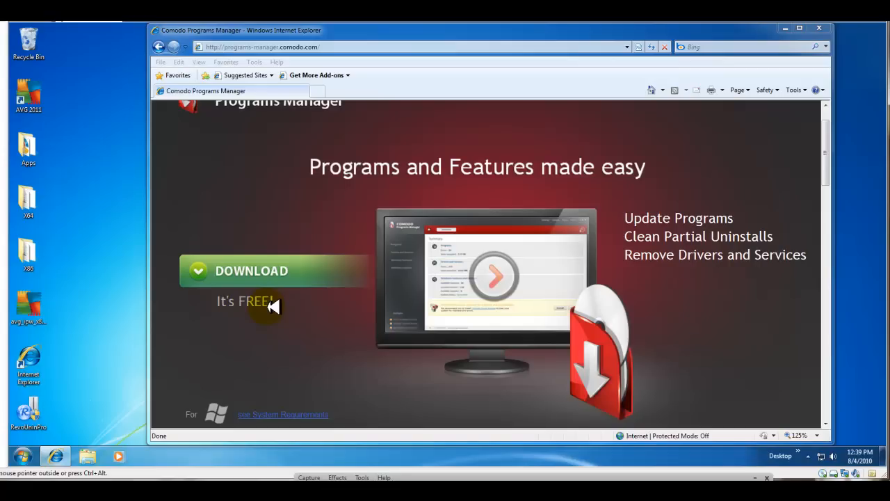
{"action": "left_click", "coordinate": [251, 271]}
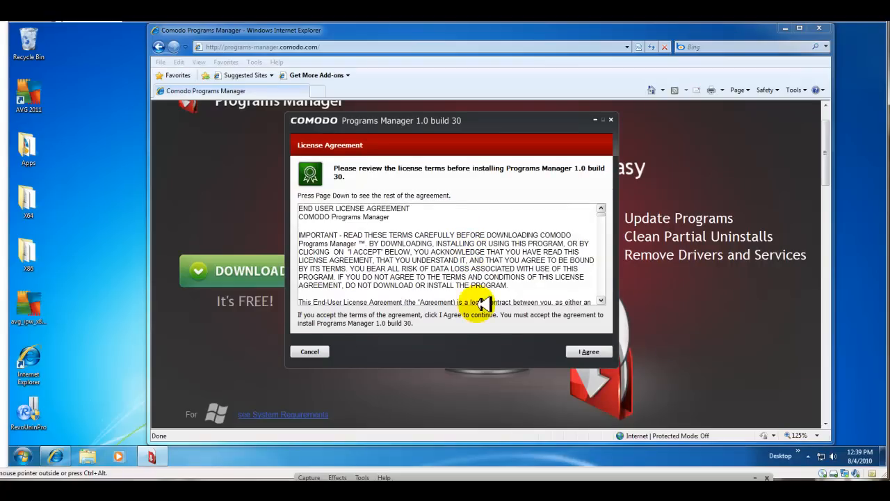
Accept the license, keep the default Program Files folder, and start the installation.
{"action": "left_click", "coordinate": [589, 351]}
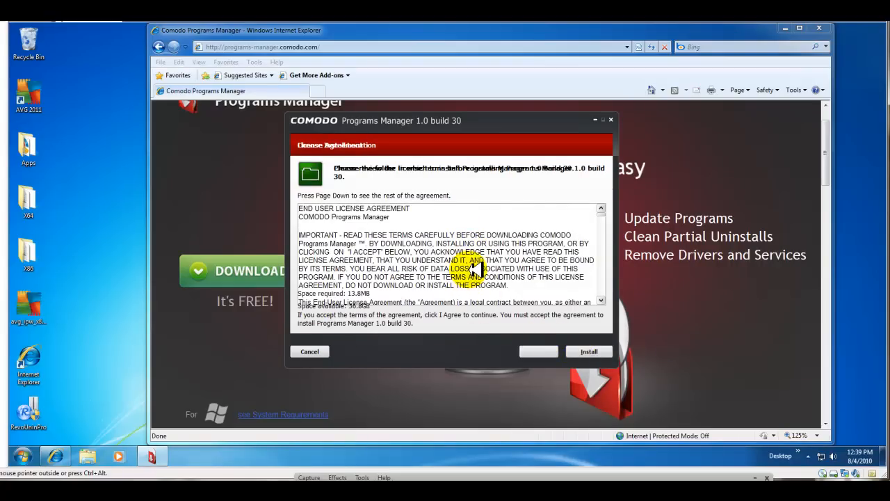
{"action": "left_click", "coordinate": [539, 352]}
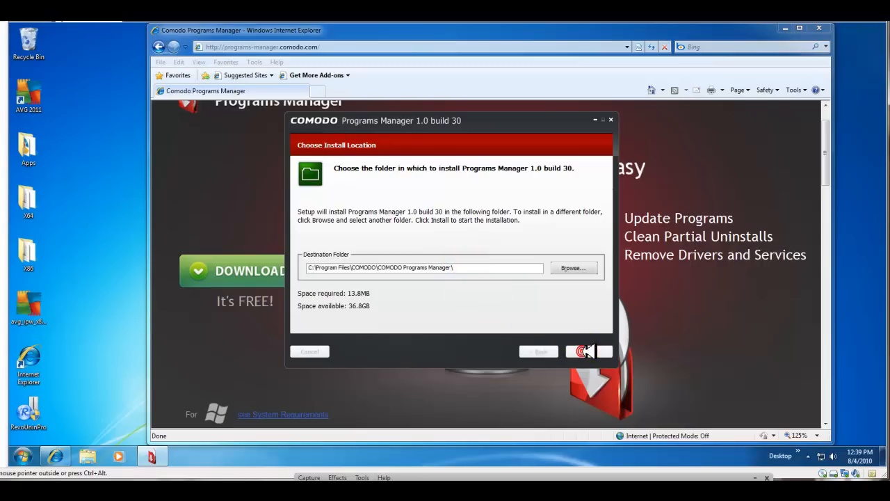
{"action": "left_click", "coordinate": [588, 351]}
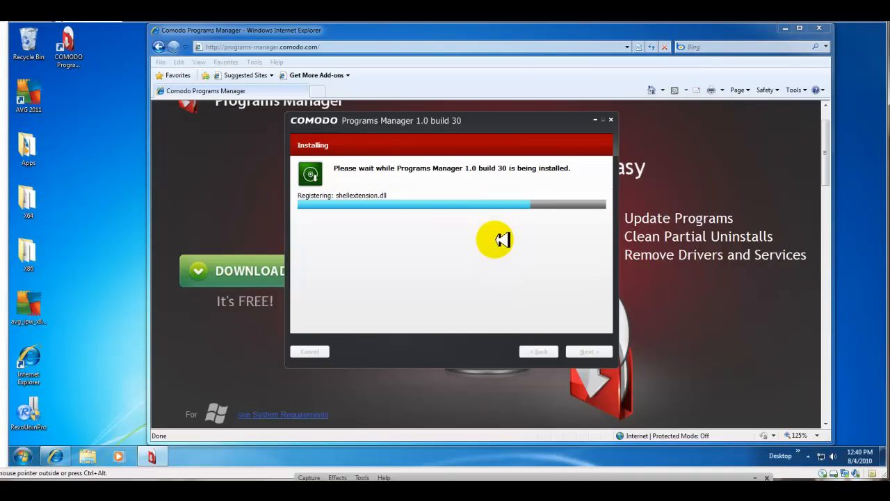
{"action": "mouse_move", "coordinate": [504, 260]}
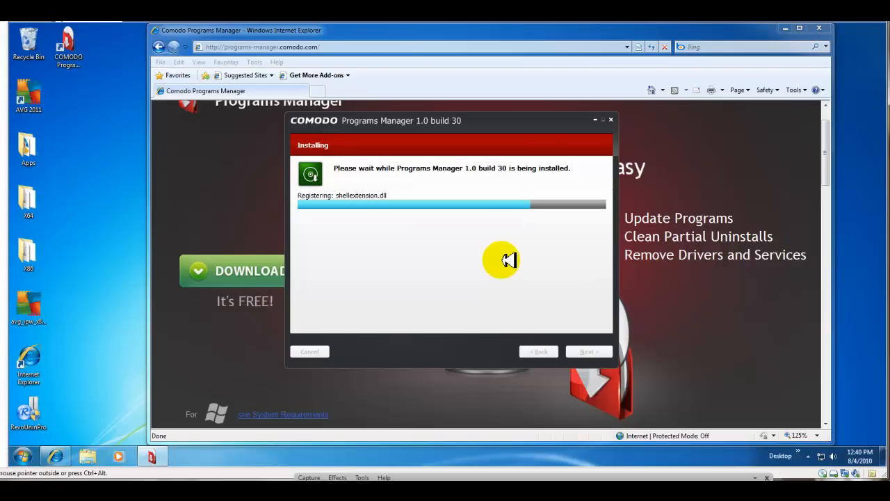
{"action": "mouse_move", "coordinate": [362, 195]}
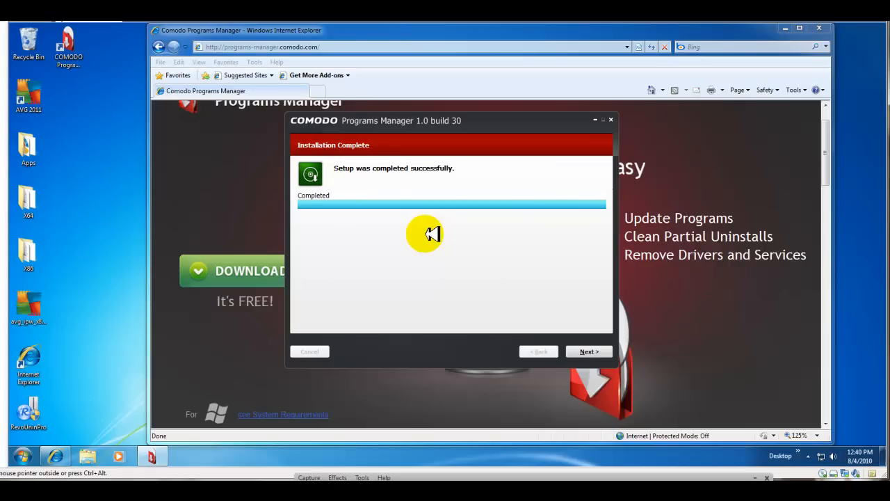
{"action": "mouse_move", "coordinate": [477, 263]}
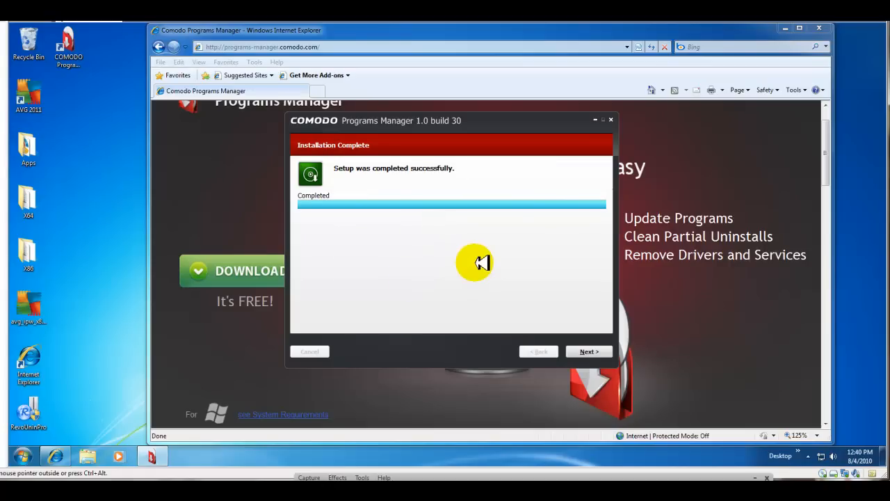
{"action": "mouse_move", "coordinate": [449, 271]}
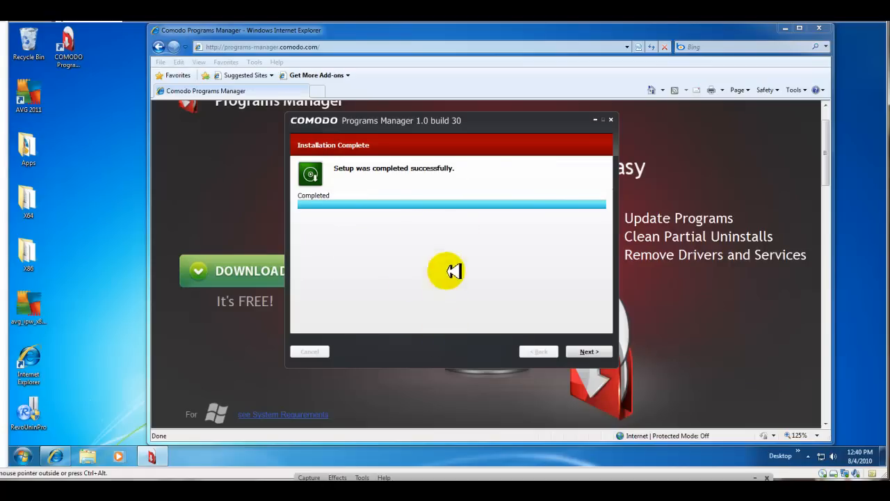
{"action": "mouse_move", "coordinate": [493, 244]}
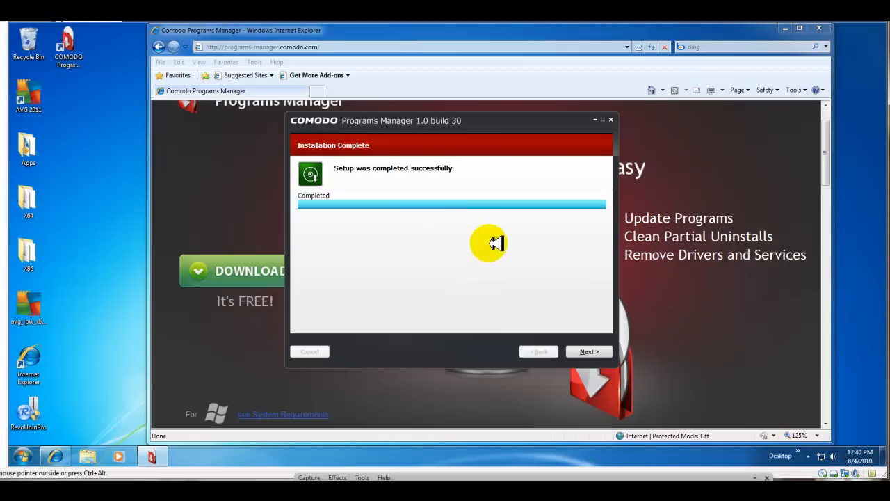
{"action": "mouse_move", "coordinate": [485, 301]}
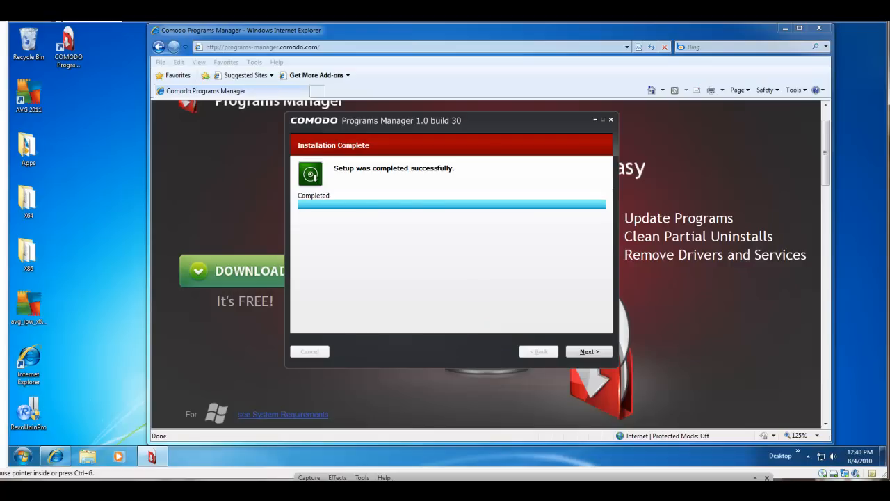
Skip the activation email, keep Reboot now checked, and close the wizard to restart.
{"action": "left_click", "coordinate": [589, 352]}
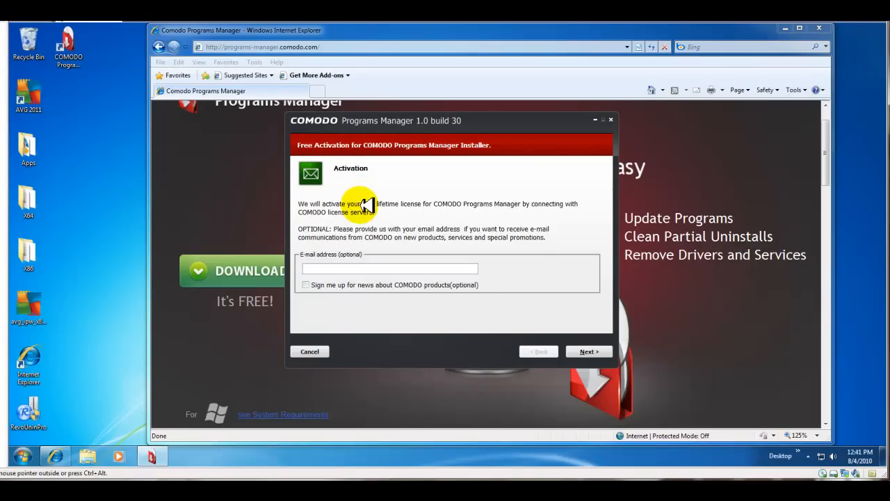
{"action": "mouse_move", "coordinate": [452, 211]}
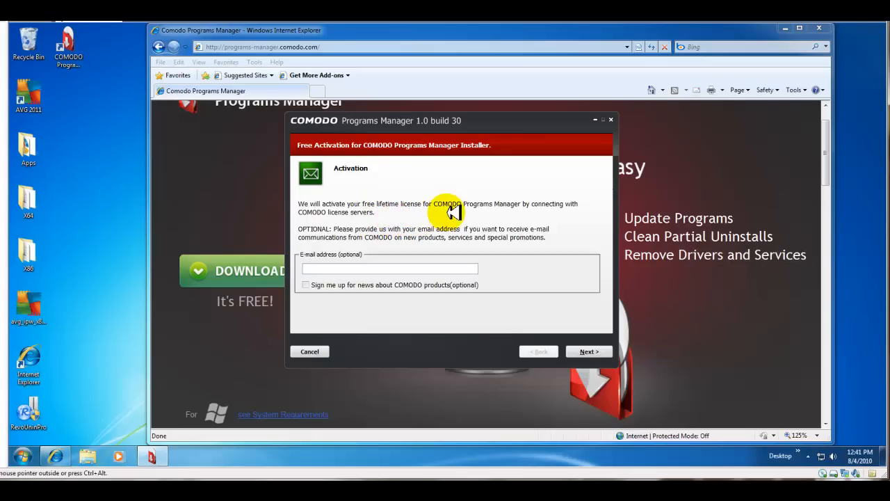
{"action": "mouse_move", "coordinate": [392, 238]}
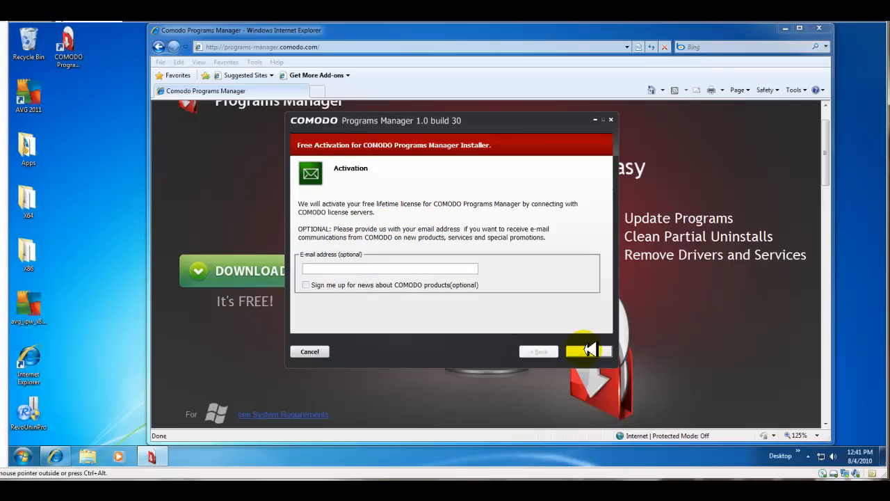
{"action": "left_click", "coordinate": [584, 351]}
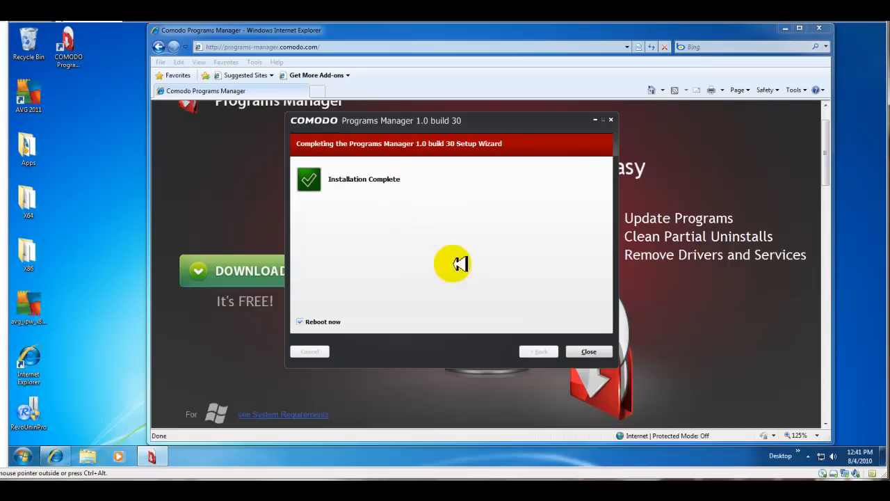
{"action": "left_click", "coordinate": [589, 351]}
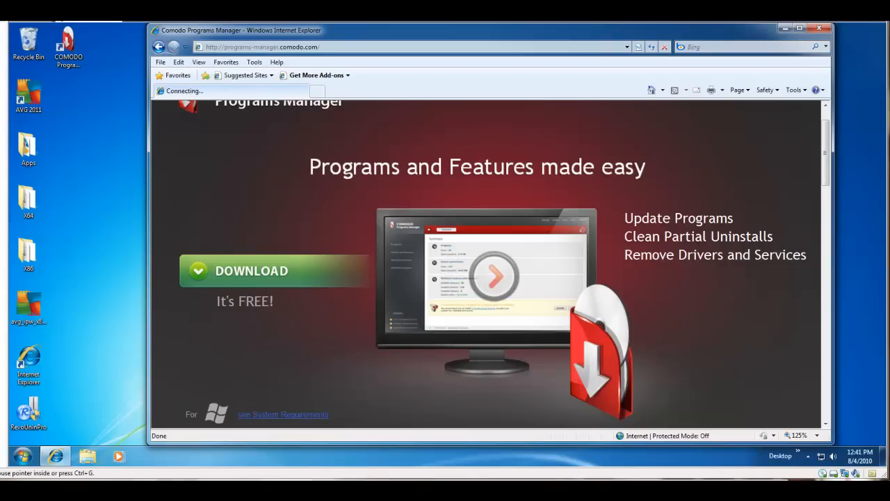
{"action": "left_click", "coordinate": [820, 28]}
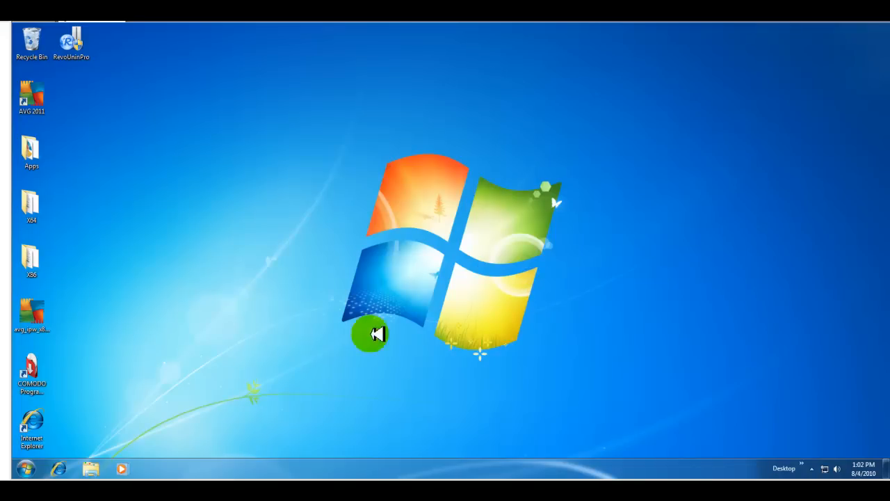
{"action": "mouse_move", "coordinate": [466, 284]}
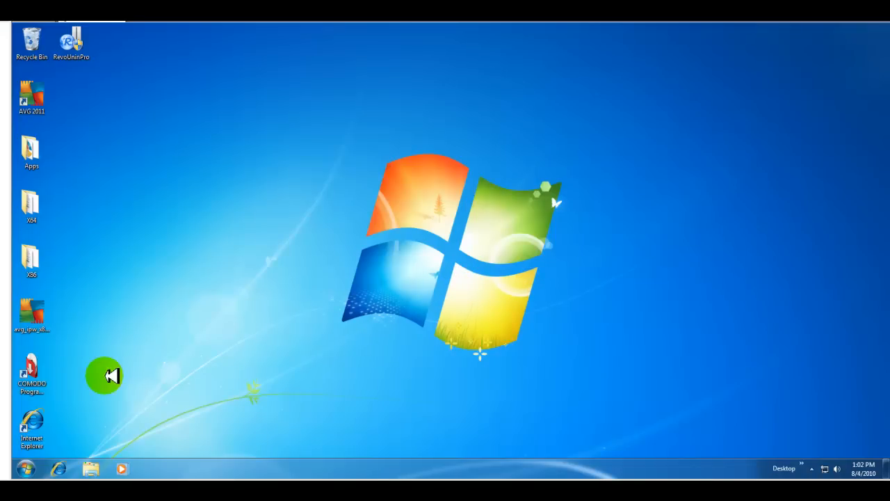
Launch Comodo Programs Manager from its desktop shortcut.
{"action": "left_click", "coordinate": [32, 376]}
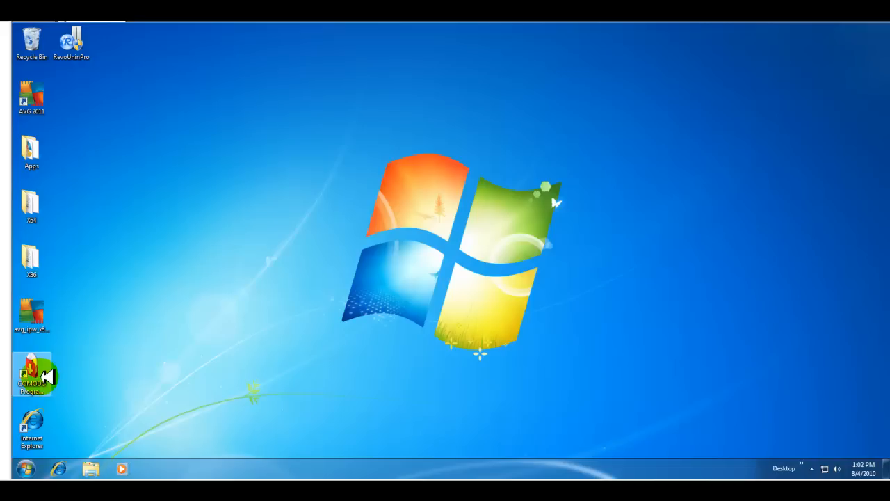
{"action": "double_click", "coordinate": [32, 372]}
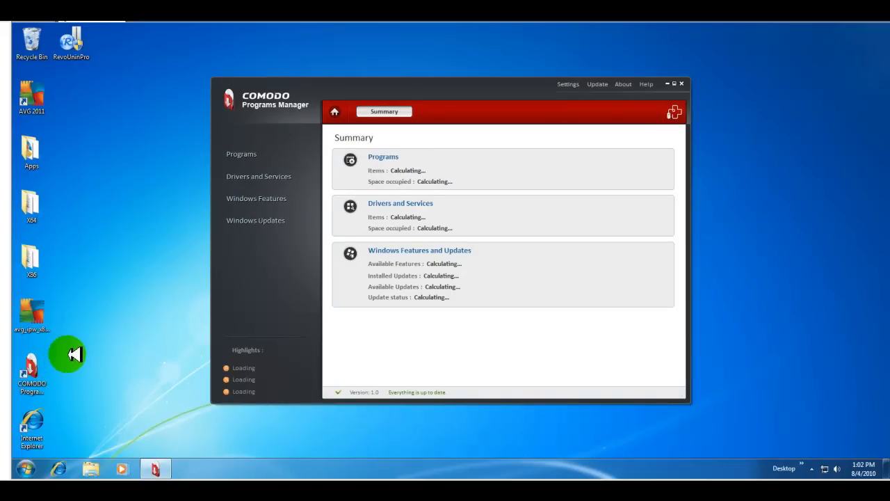
{"action": "mouse_move", "coordinate": [418, 86]}
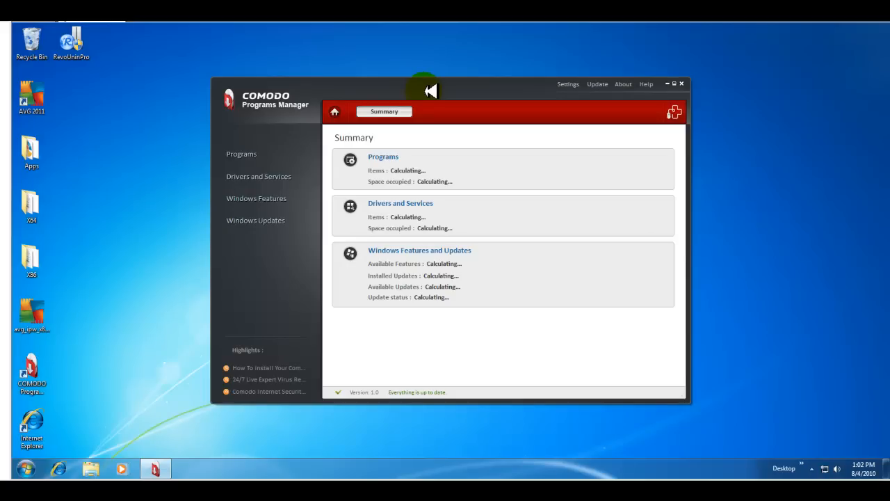
{"action": "mouse_move", "coordinate": [428, 178]}
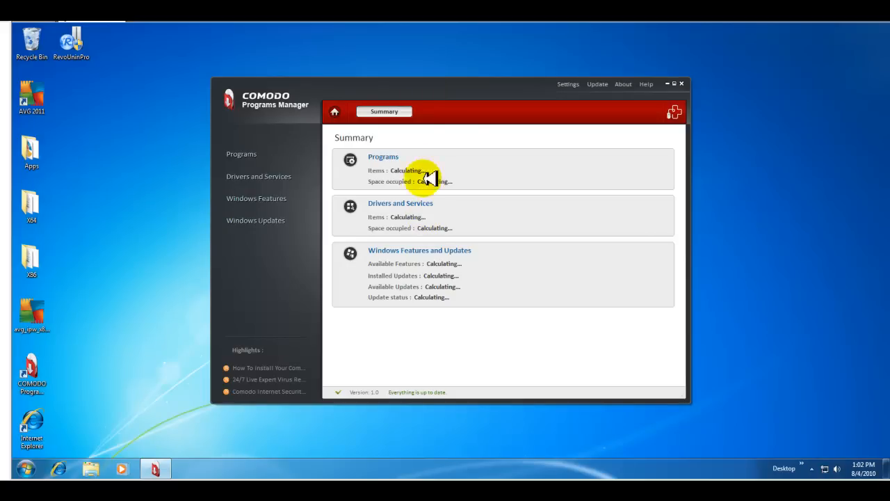
{"action": "mouse_move", "coordinate": [296, 337]}
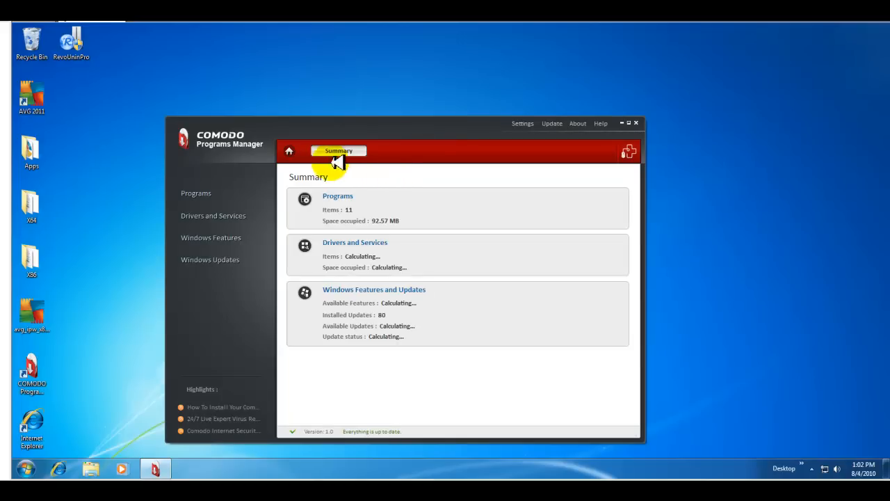
{"action": "mouse_move", "coordinate": [292, 220]}
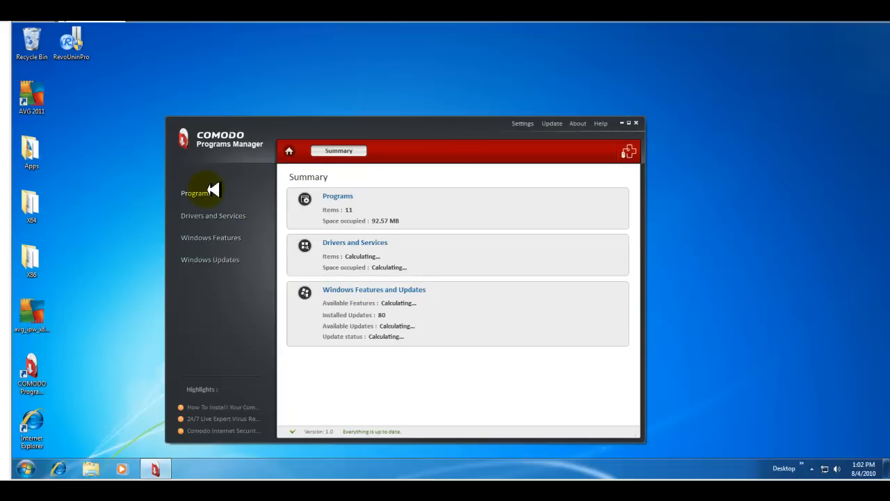
{"action": "mouse_move", "coordinate": [213, 215]}
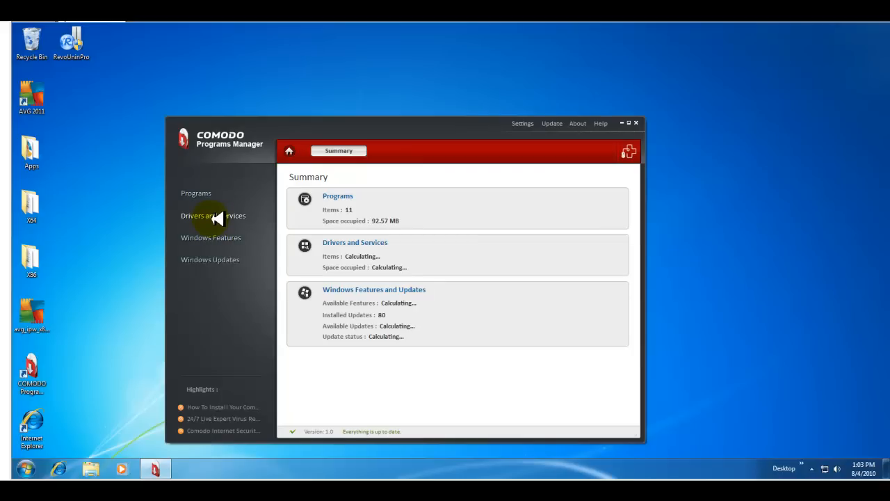
{"action": "mouse_move", "coordinate": [214, 235]}
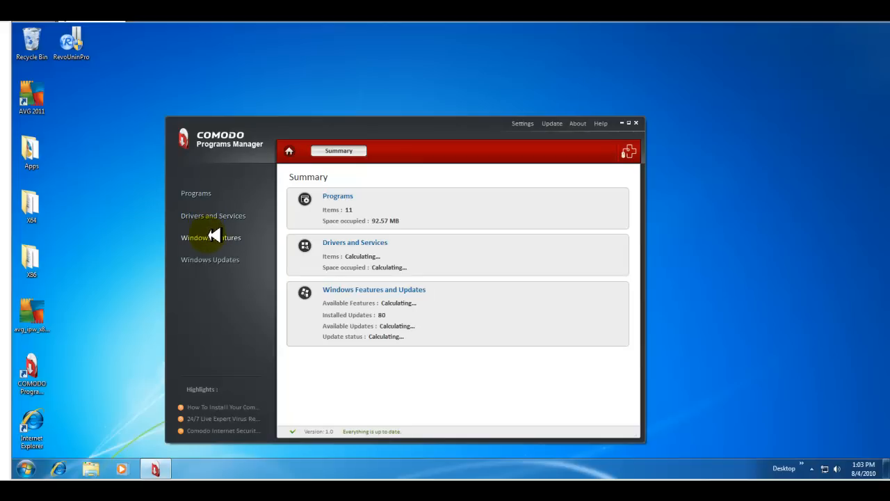
{"action": "mouse_move", "coordinate": [216, 263]}
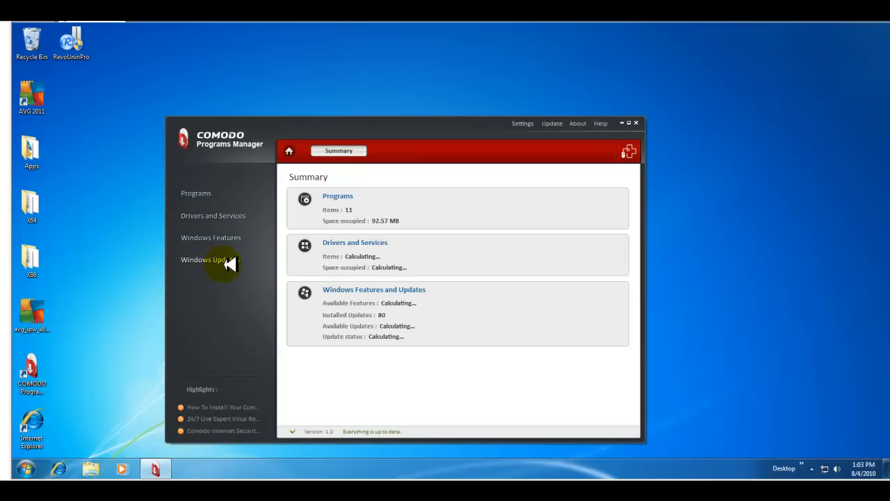
{"action": "mouse_move", "coordinate": [222, 407]}
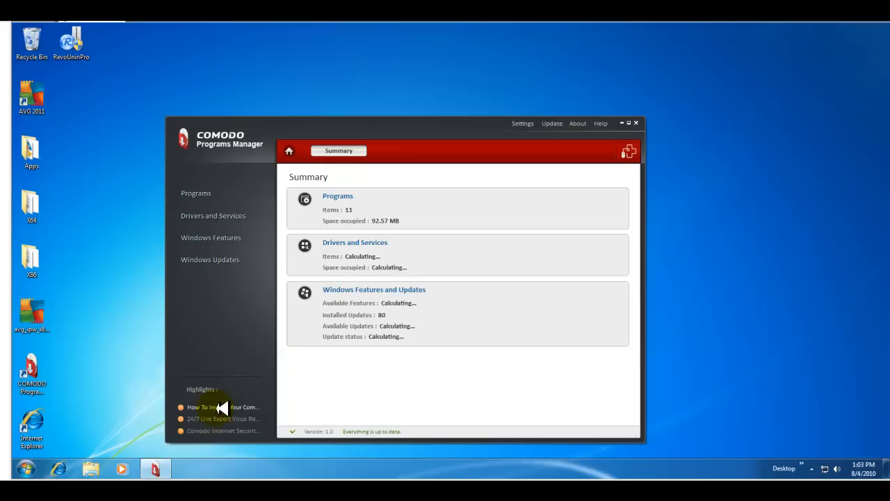
{"action": "mouse_move", "coordinate": [242, 409]}
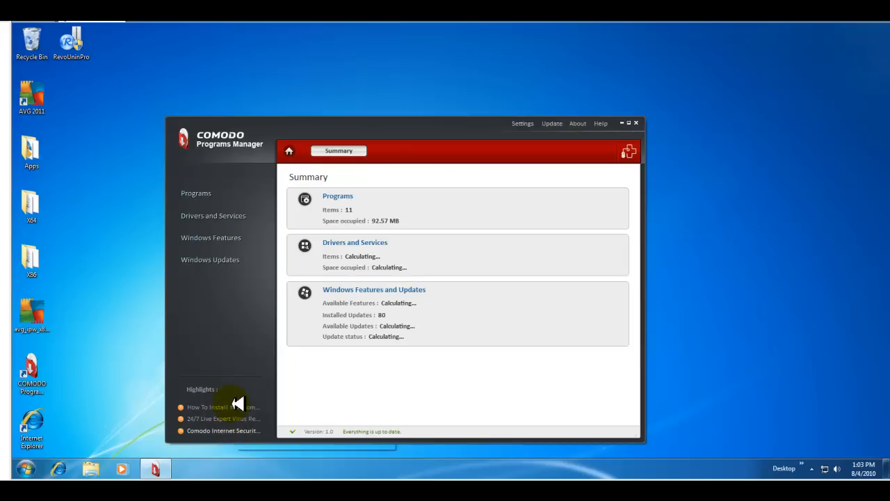
{"action": "mouse_move", "coordinate": [298, 270]}
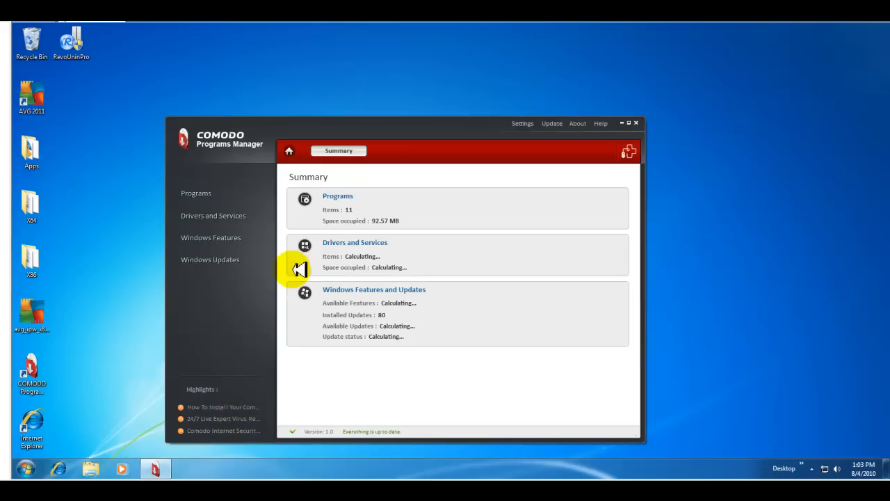
{"action": "mouse_move", "coordinate": [525, 123]}
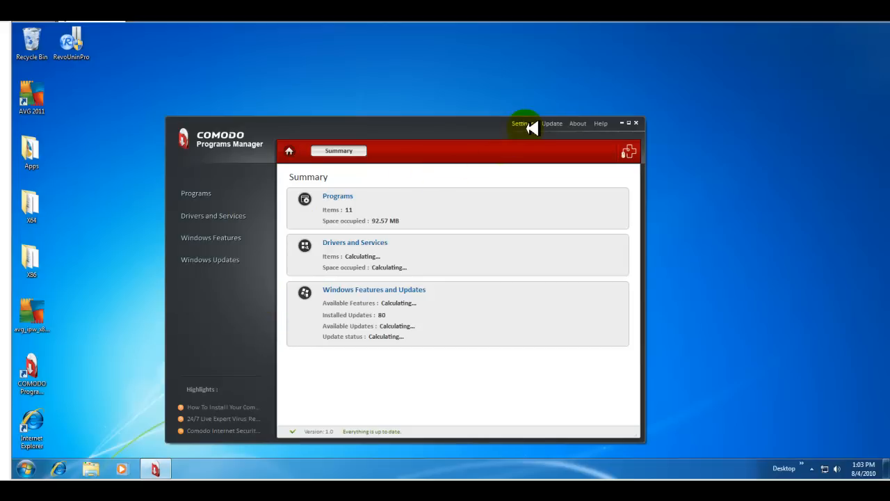
{"action": "left_click", "coordinate": [520, 123]}
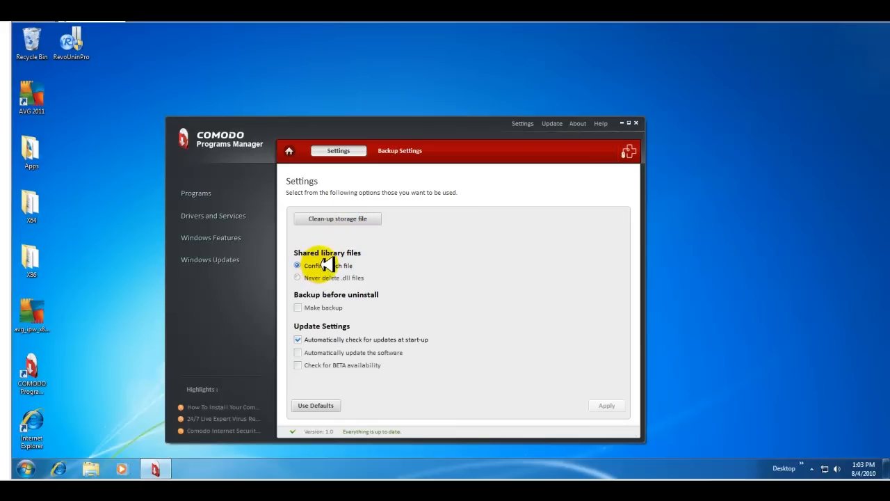
{"action": "mouse_move", "coordinate": [365, 261]}
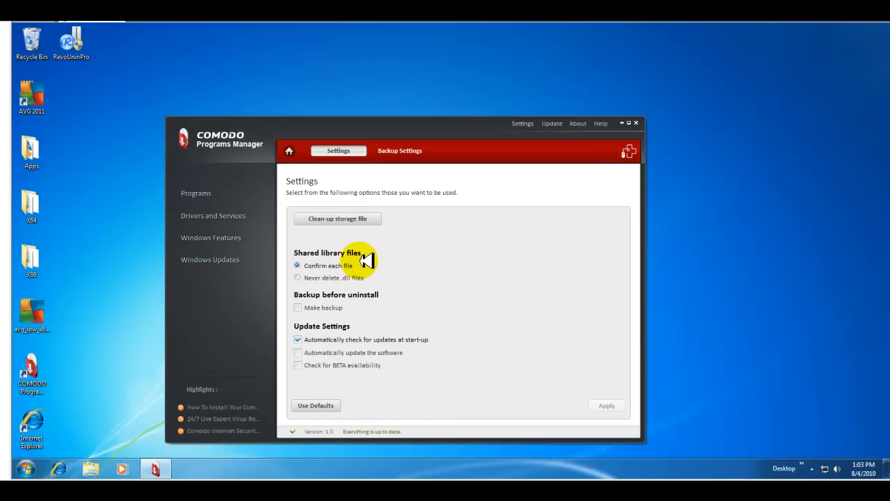
{"action": "mouse_move", "coordinate": [332, 307]}
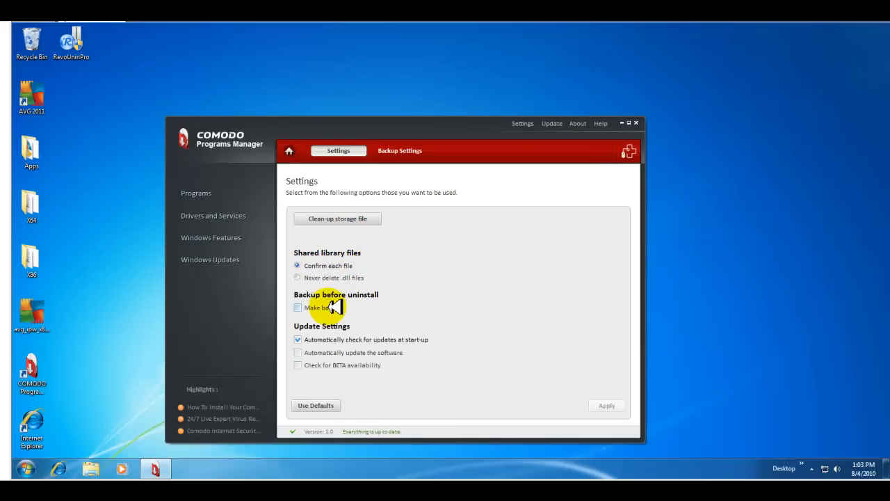
{"action": "mouse_move", "coordinate": [352, 354]}
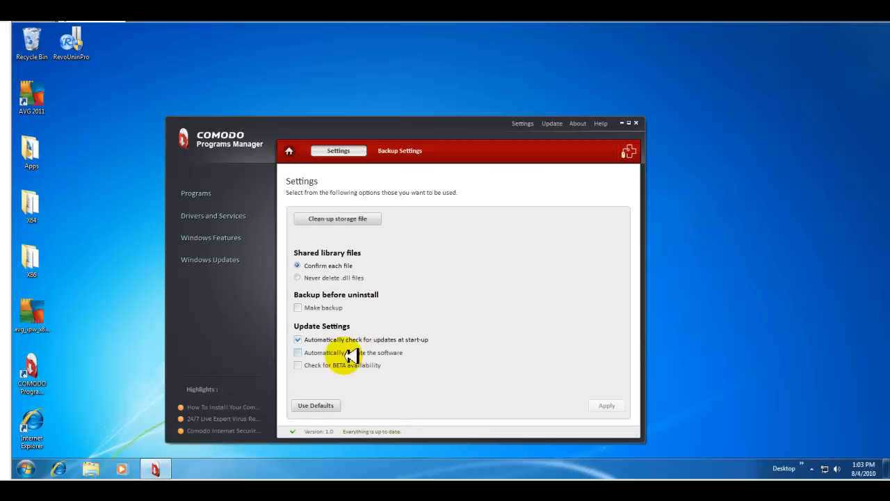
{"action": "mouse_move", "coordinate": [428, 341]}
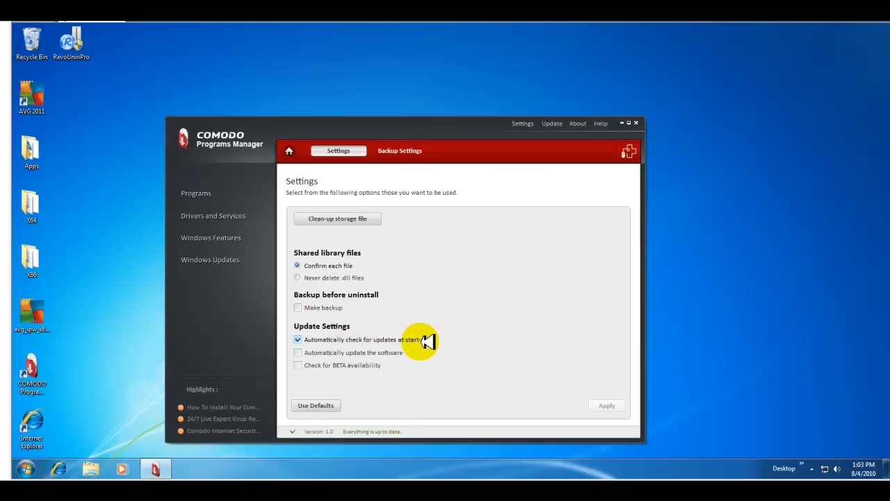
{"action": "mouse_move", "coordinate": [367, 340]}
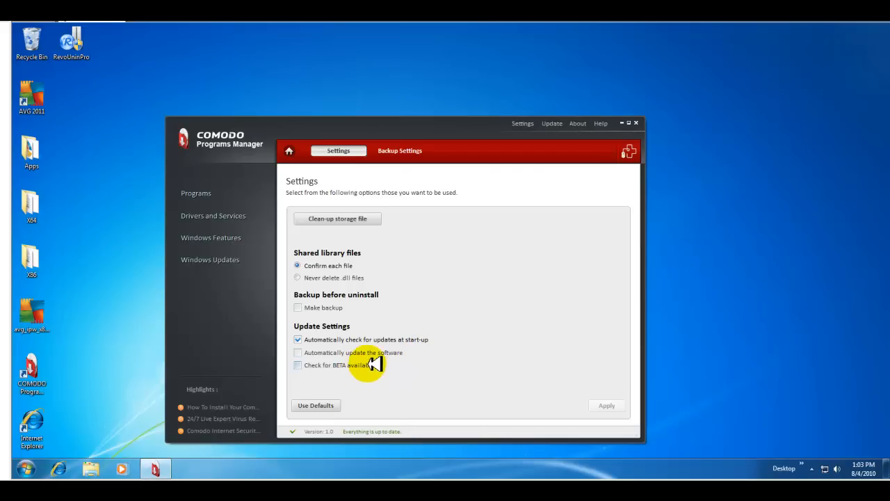
{"action": "mouse_move", "coordinate": [341, 372]}
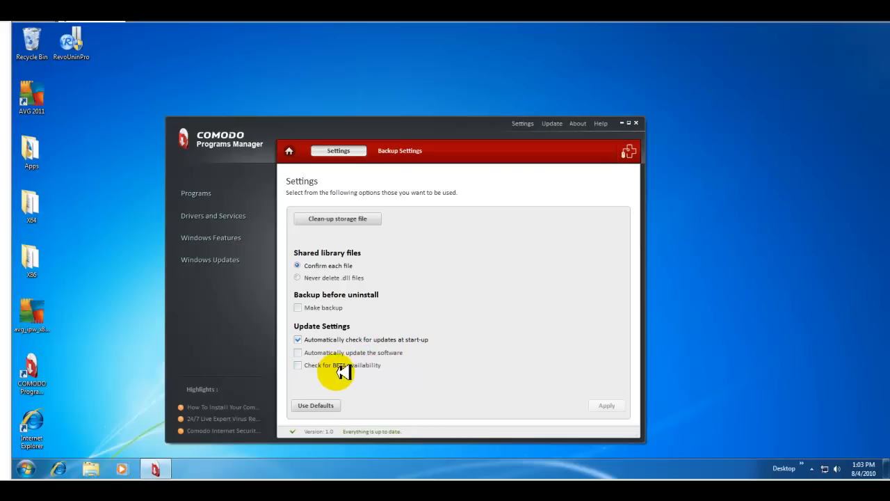
{"action": "mouse_move", "coordinate": [384, 372]}
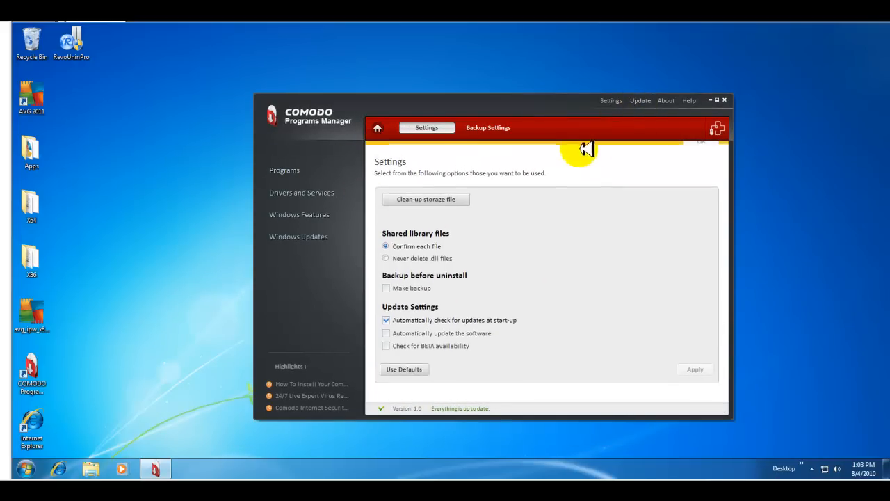
Check for updates (none available) and view the About box showing version 1.0 build 30.
{"action": "left_click", "coordinate": [640, 100]}
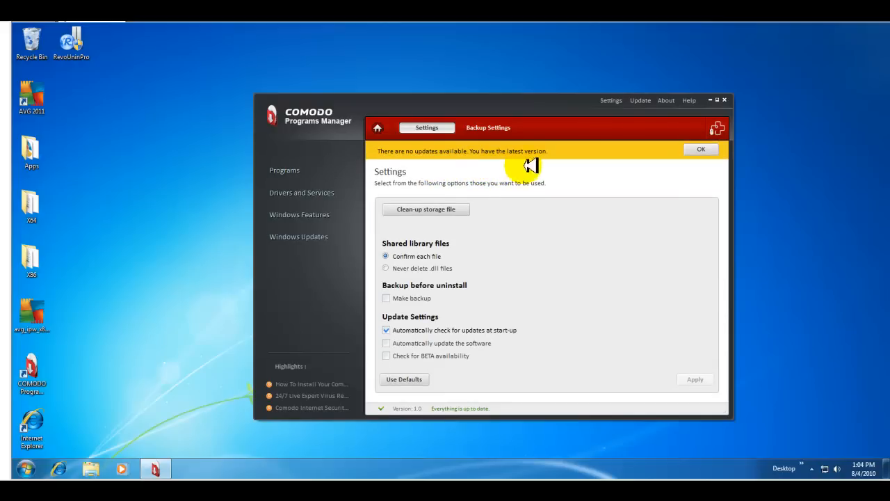
{"action": "mouse_move", "coordinate": [515, 159]}
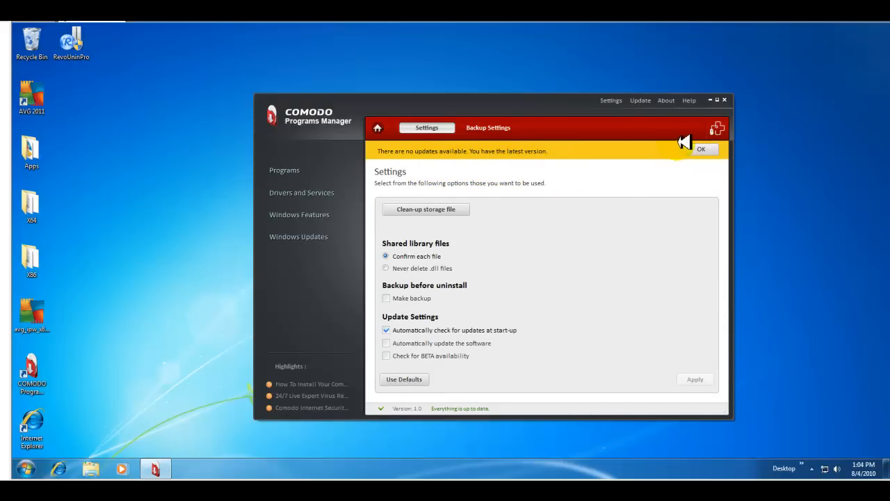
{"action": "left_click", "coordinate": [701, 149]}
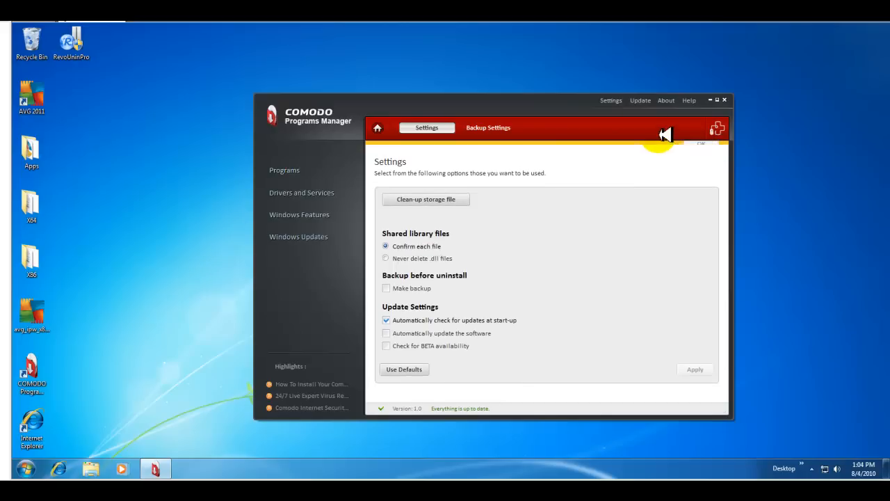
{"action": "left_click", "coordinate": [664, 134]}
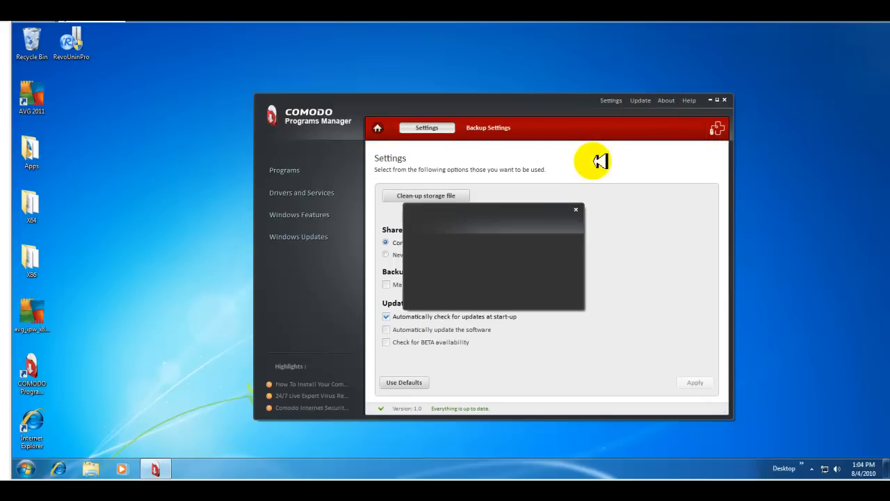
{"action": "left_click", "coordinate": [666, 100]}
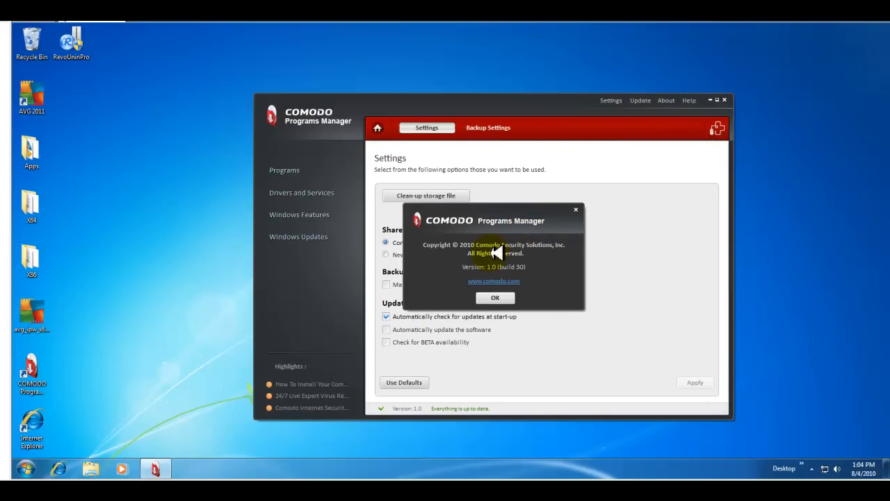
{"action": "mouse_move", "coordinate": [498, 267]}
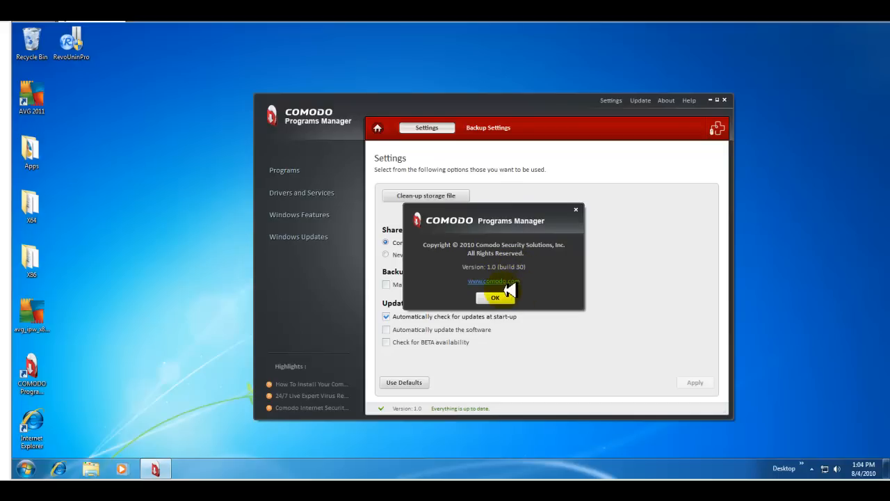
{"action": "left_click", "coordinate": [495, 297]}
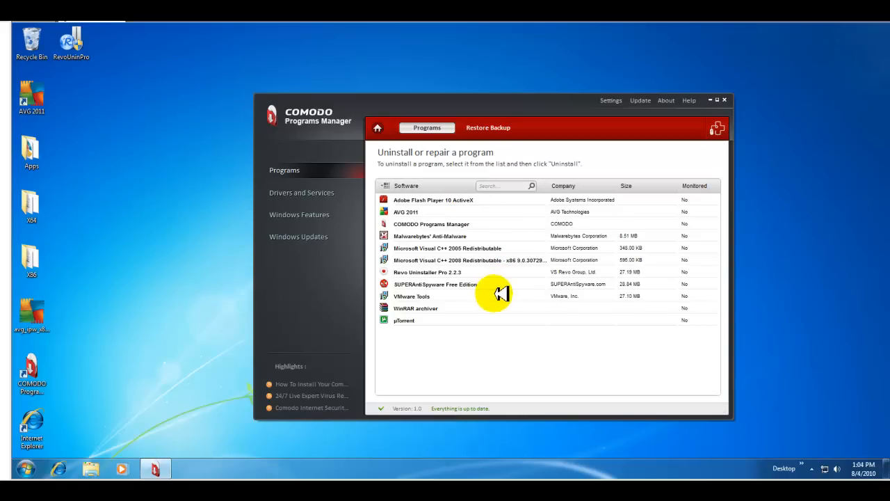
{"action": "mouse_move", "coordinate": [525, 220]}
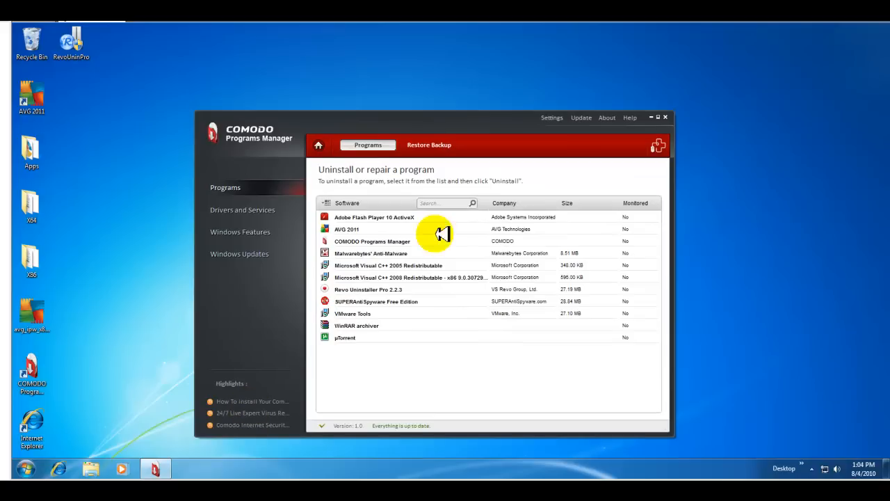
{"action": "mouse_move", "coordinate": [626, 304]}
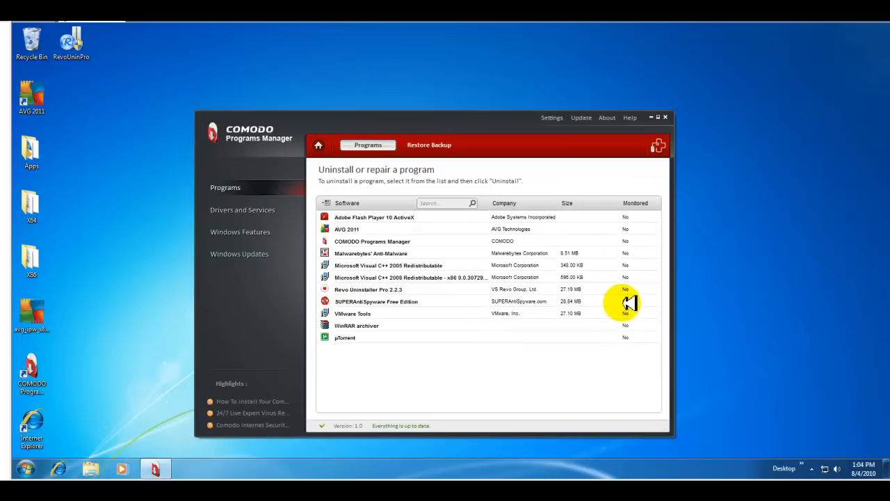
{"action": "mouse_move", "coordinate": [312, 266]}
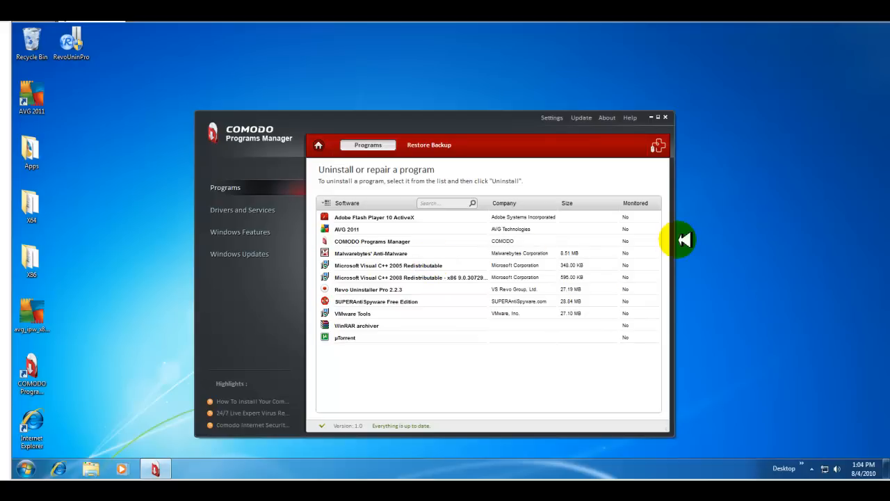
{"action": "mouse_move", "coordinate": [640, 217]}
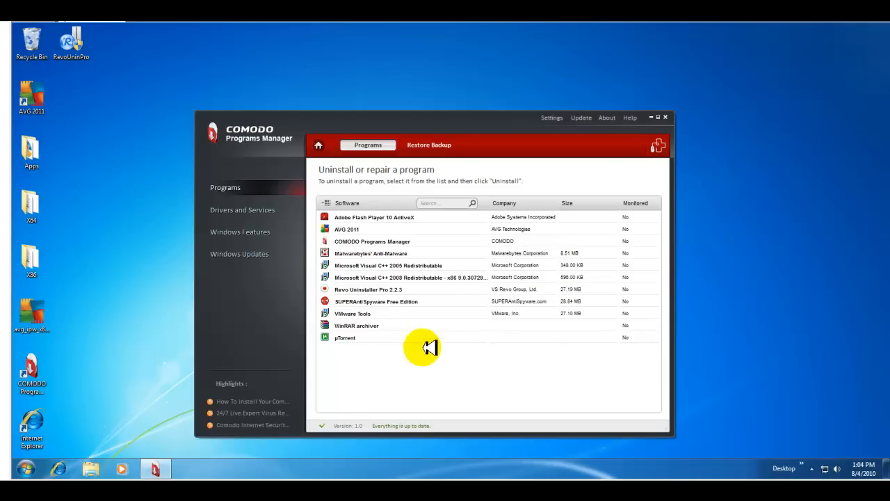
{"action": "mouse_move", "coordinate": [268, 129]}
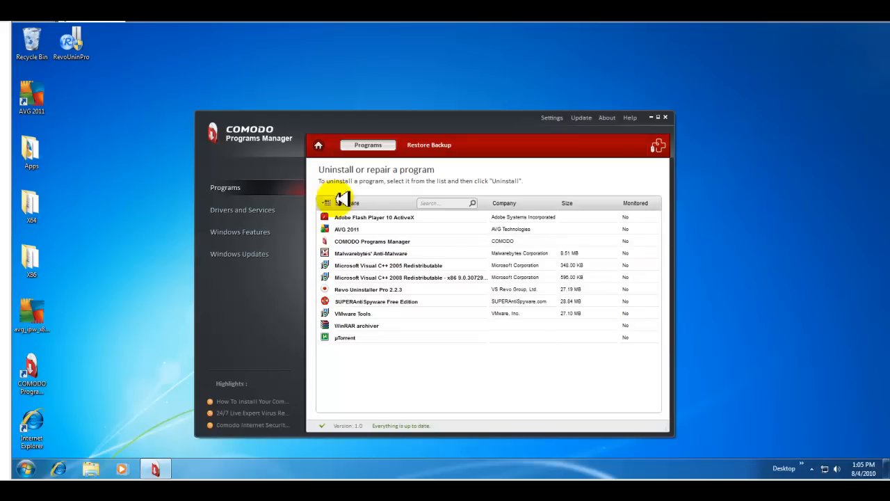
{"action": "mouse_move", "coordinate": [275, 170]}
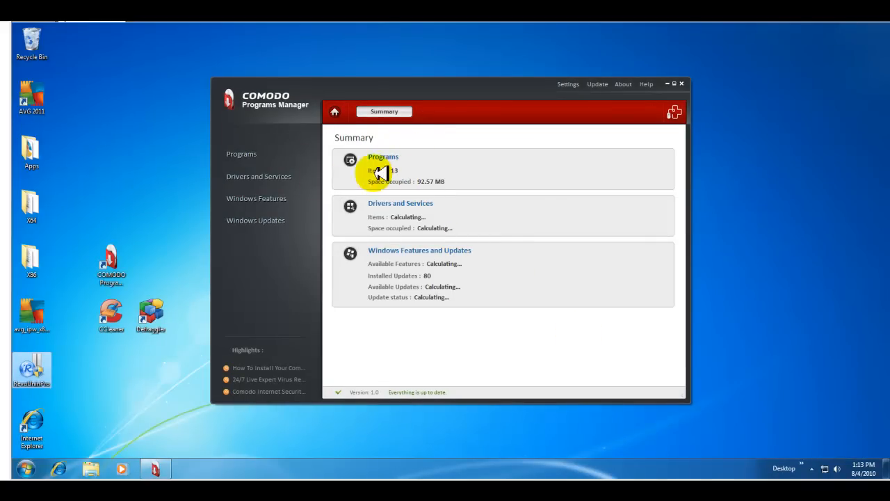
{"action": "mouse_move", "coordinate": [254, 174]}
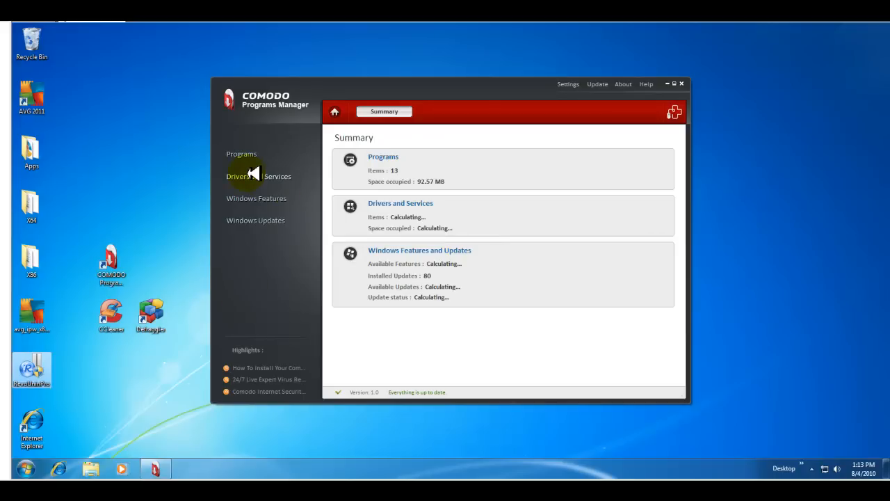
Browse the Drivers and Services list, then move to the Windows Features page.
{"action": "left_click", "coordinate": [258, 176]}
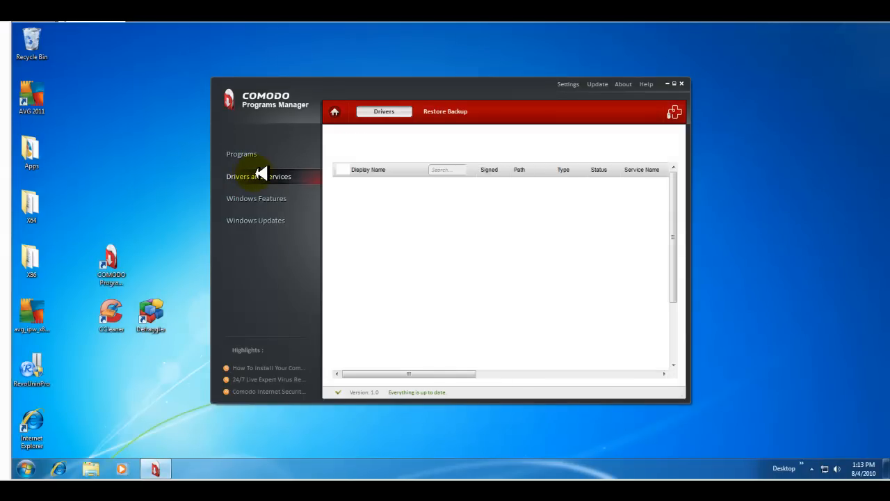
{"action": "left_click", "coordinate": [258, 176]}
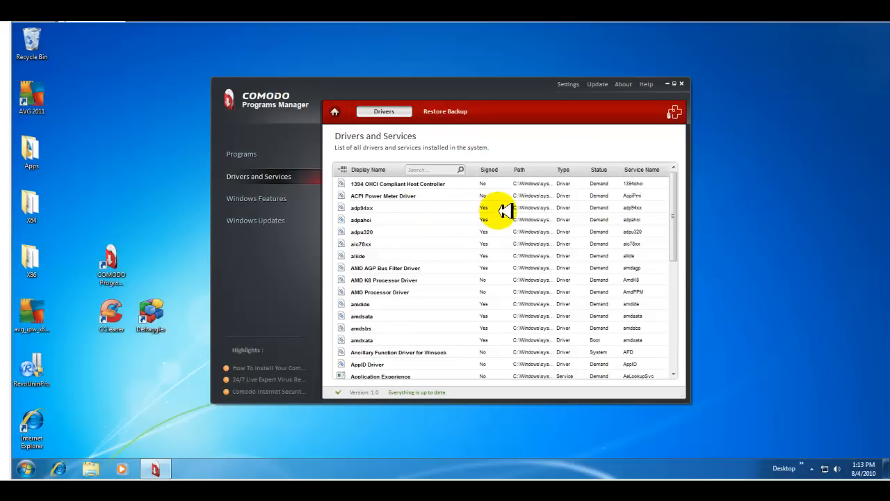
{"action": "mouse_move", "coordinate": [400, 285]}
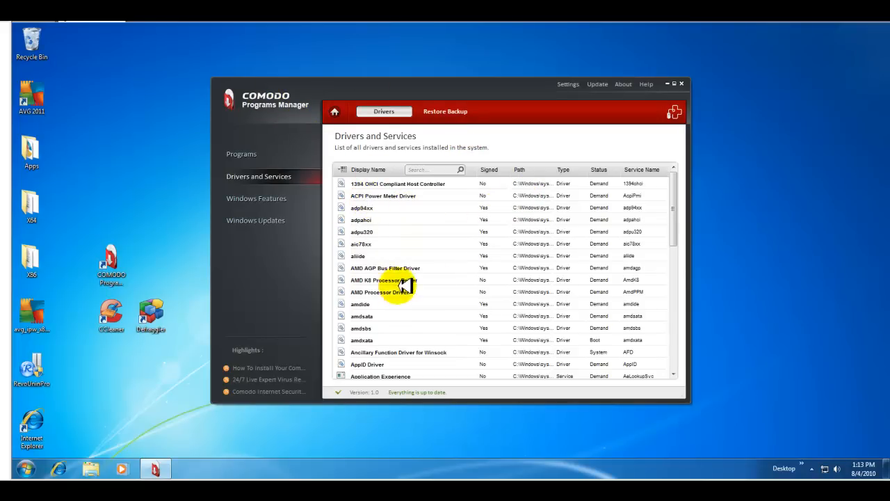
{"action": "scroll", "scroll_direction": "down", "scroll_amount": 3}
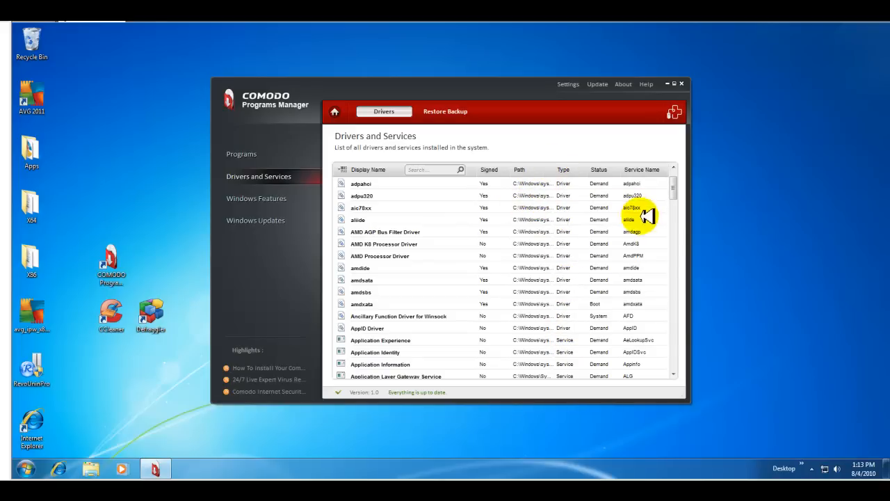
{"action": "mouse_move", "coordinate": [584, 188]}
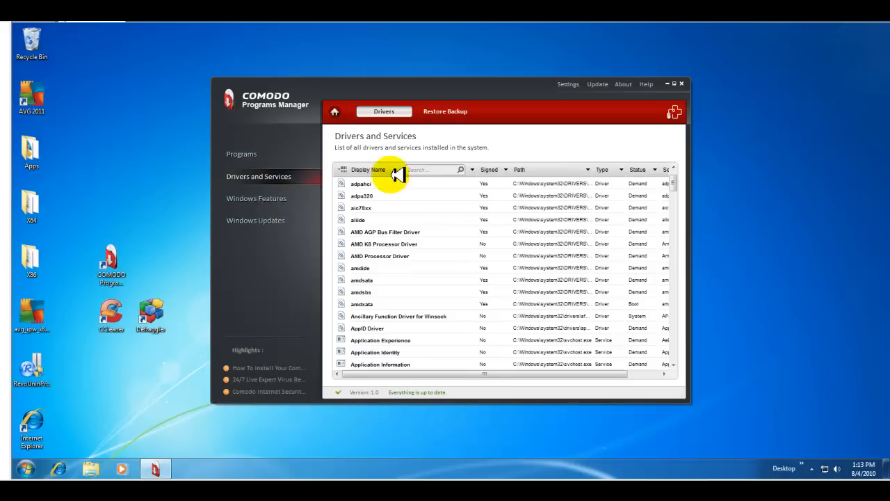
{"action": "left_click", "coordinate": [256, 199]}
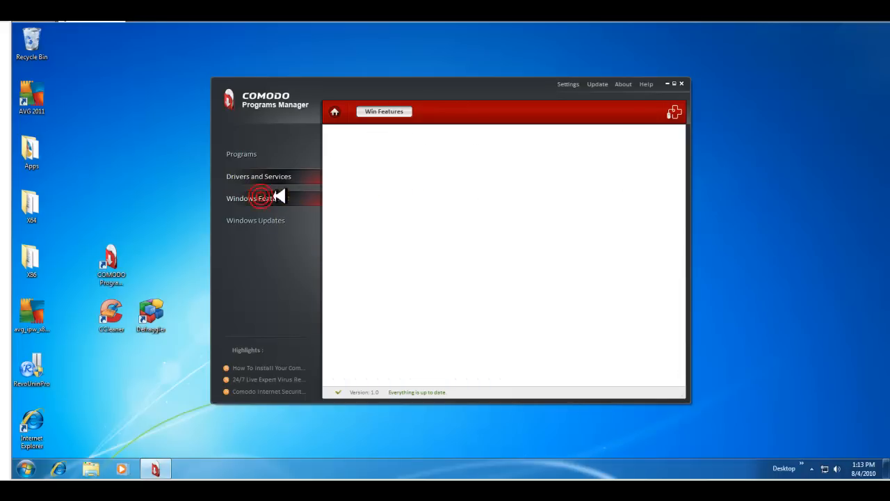
Scroll through the list of enabled Windows features.
{"action": "left_click", "coordinate": [256, 198]}
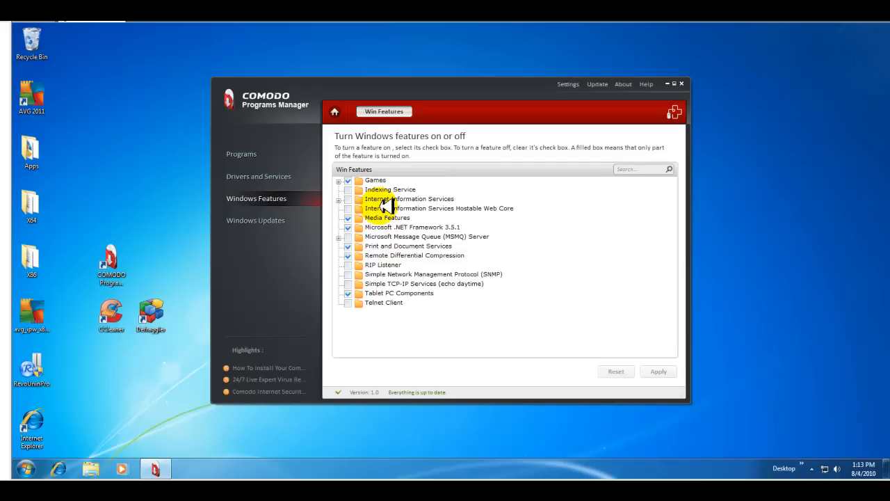
{"action": "scroll", "scroll_direction": "down", "scroll_amount": 3}
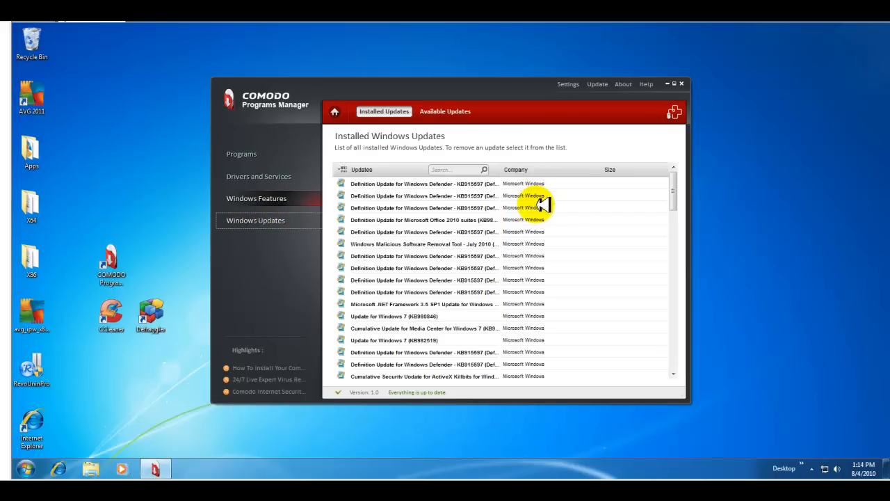
Inspect a Windows Defender definition update's details, then return to the Programs list.
{"action": "scroll", "scroll_direction": "down", "scroll_amount": 3}
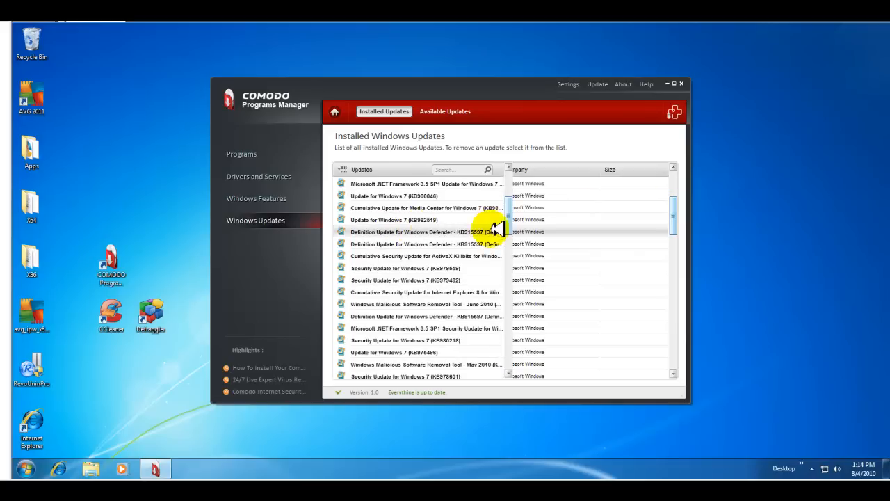
{"action": "left_click", "coordinate": [425, 232]}
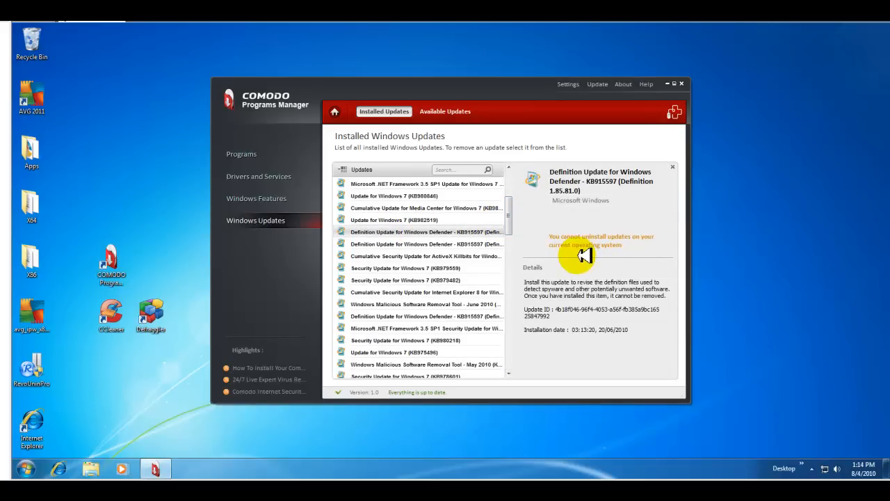
{"action": "mouse_move", "coordinate": [574, 336]}
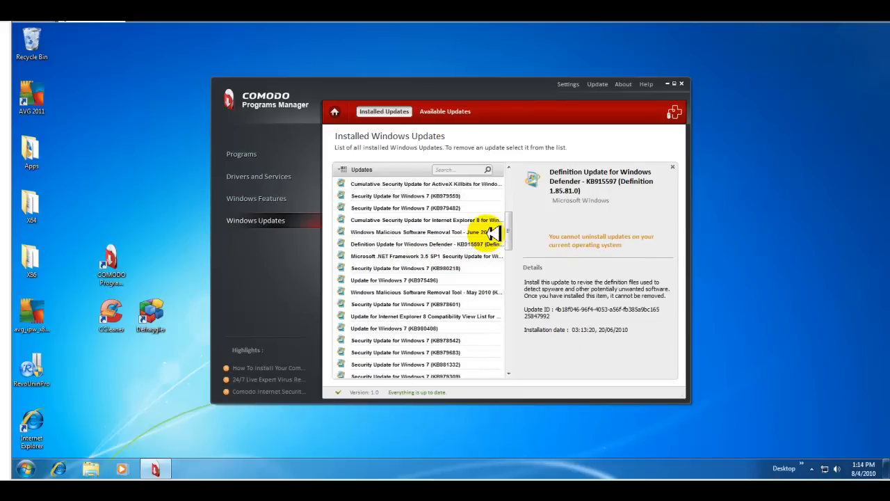
{"action": "scroll", "scroll_direction": "down", "scroll_amount": 3}
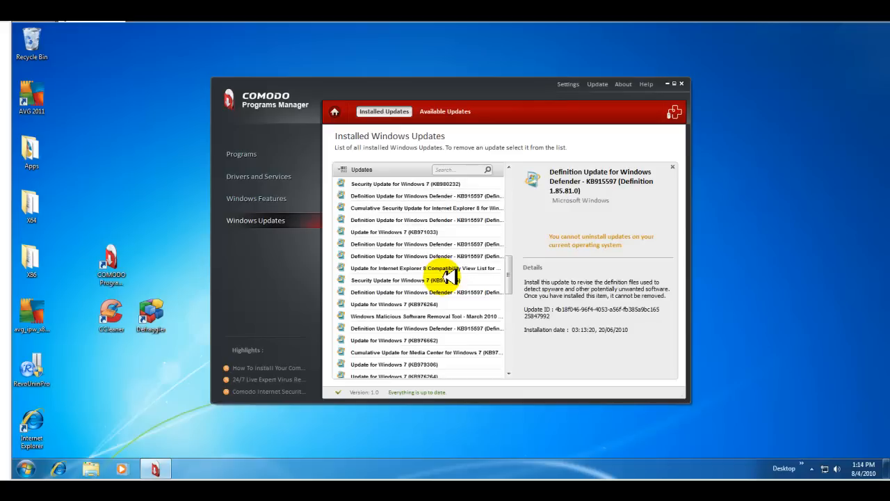
{"action": "scroll", "scroll_direction": "down", "scroll_amount": 3}
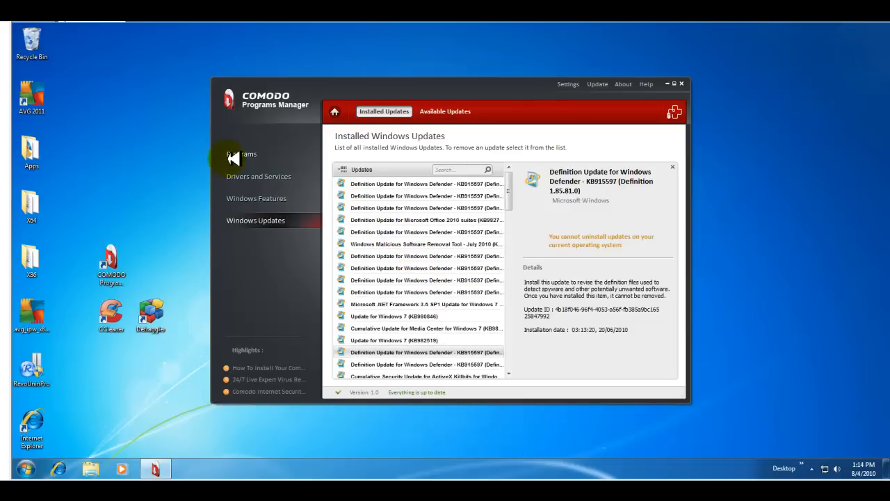
{"action": "left_click", "coordinate": [242, 154]}
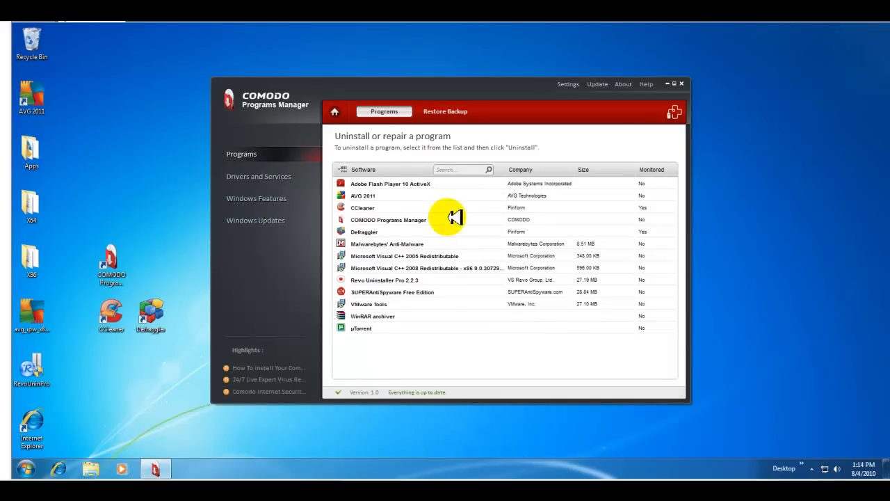
{"action": "mouse_move", "coordinate": [357, 207]}
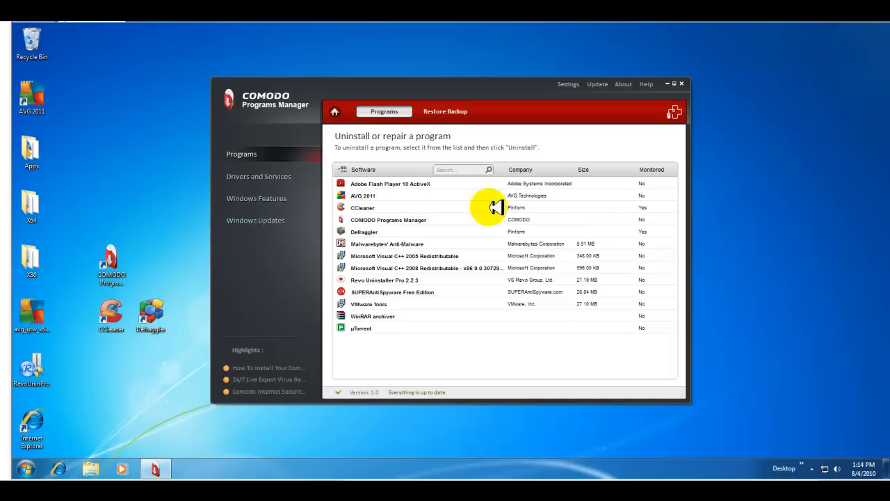
Uninstall CCleaner using the Comodo uninstall method, declining to enable backups.
{"action": "left_click", "coordinate": [362, 207]}
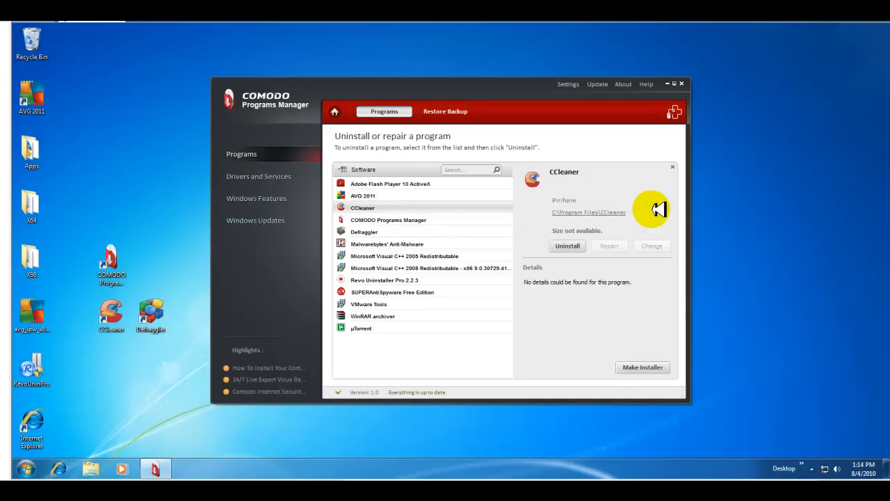
{"action": "mouse_move", "coordinate": [567, 237]}
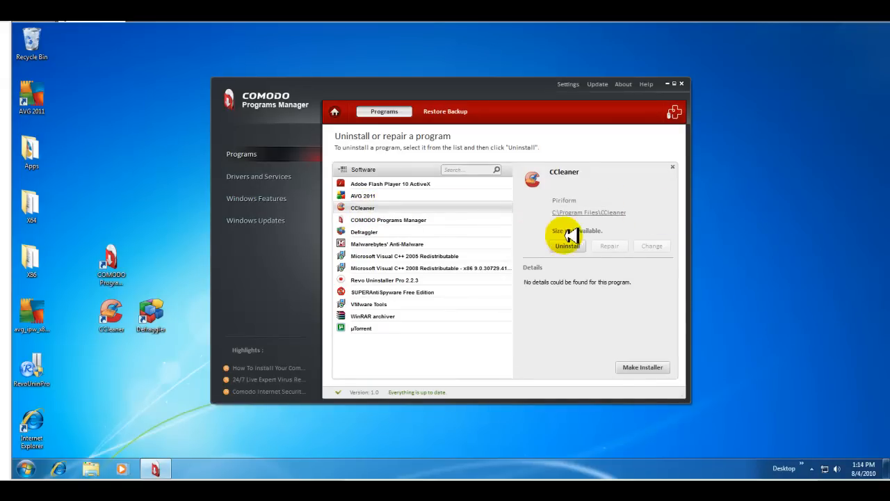
{"action": "left_click", "coordinate": [567, 246]}
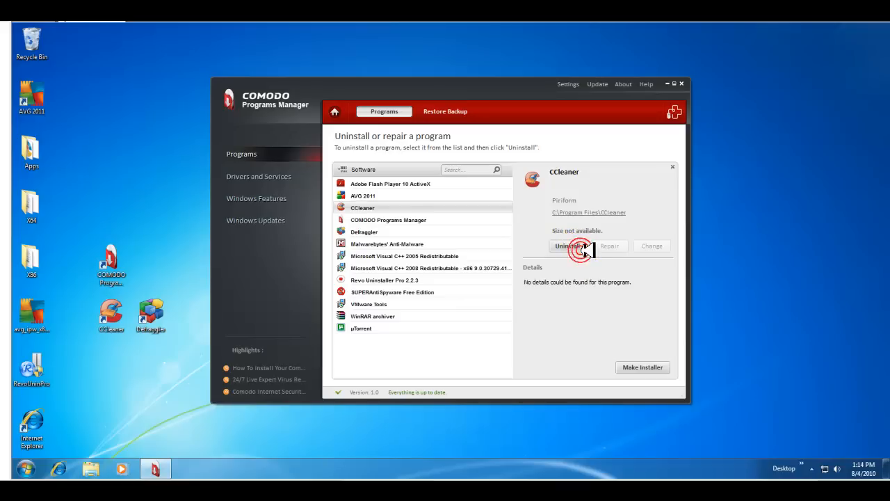
{"action": "left_click", "coordinate": [568, 246]}
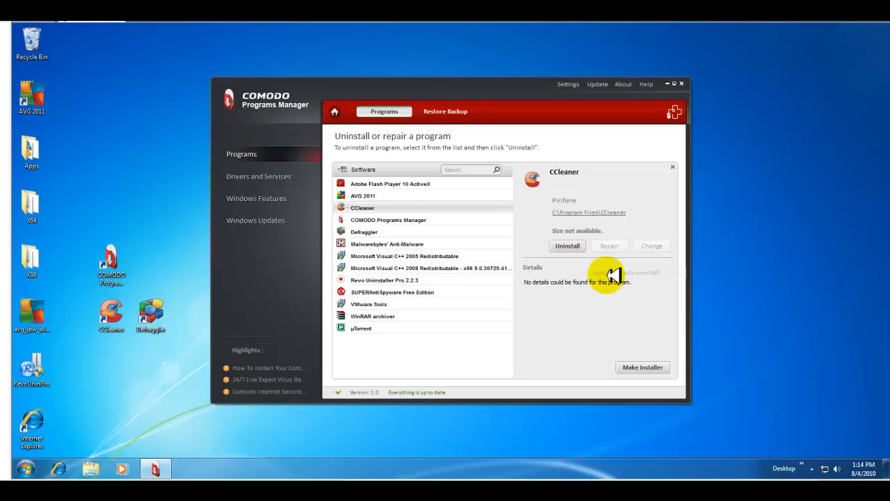
{"action": "left_click", "coordinate": [567, 246]}
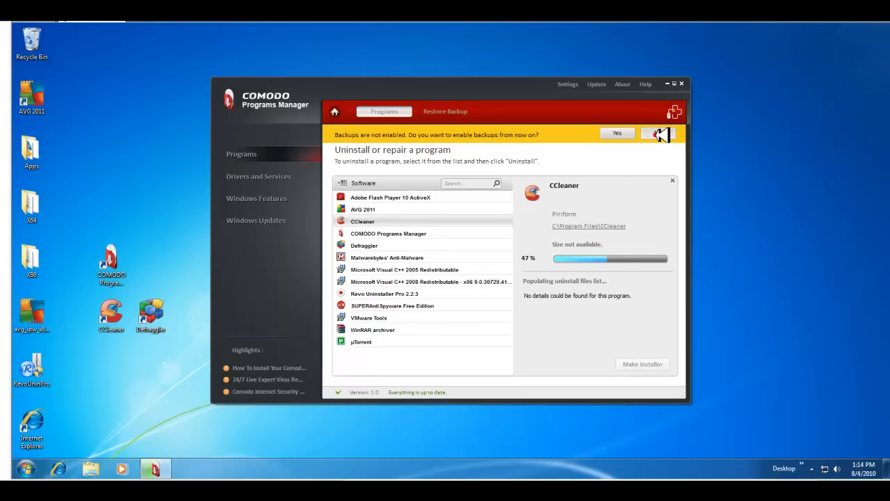
{"action": "left_click", "coordinate": [659, 133]}
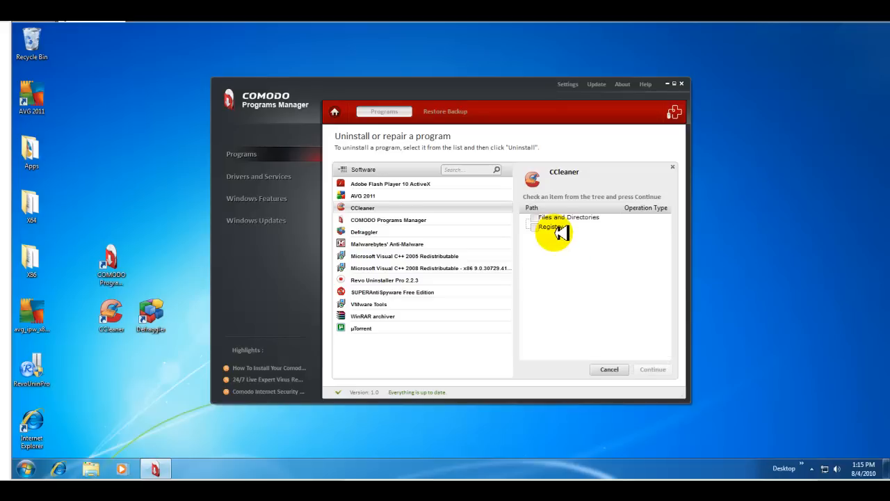
Mark all of CCleaner's leftover files, directories and registry entries, and confirm their removal.
{"action": "left_click", "coordinate": [535, 217]}
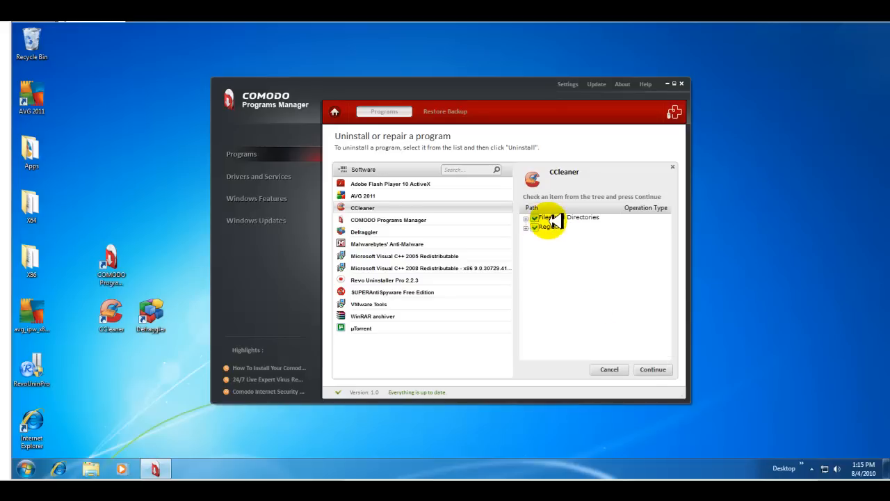
{"action": "mouse_move", "coordinate": [642, 363]}
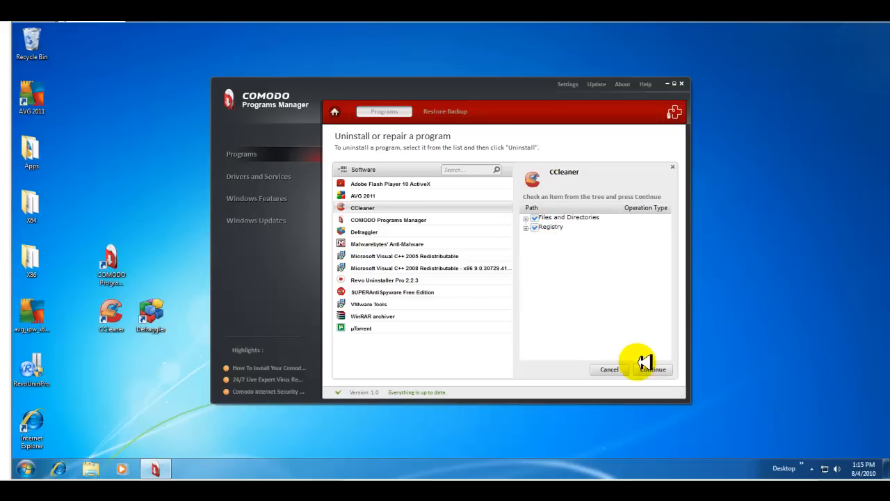
{"action": "left_click", "coordinate": [652, 368]}
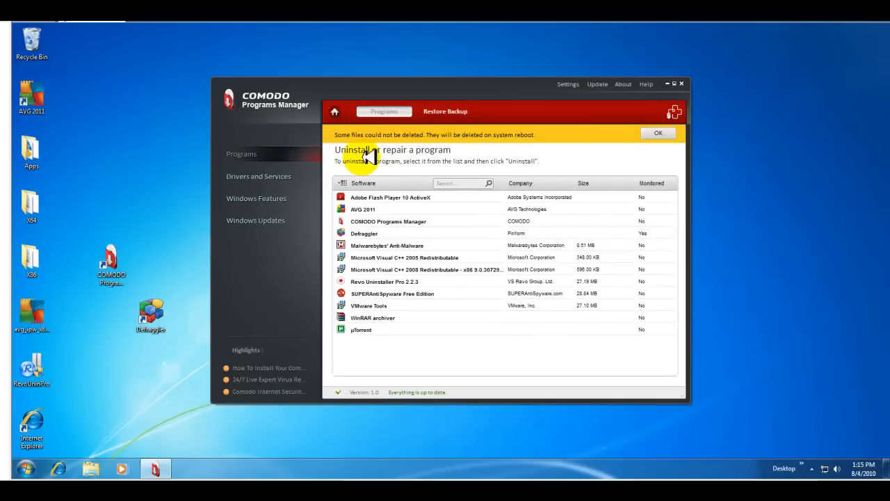
{"action": "mouse_move", "coordinate": [434, 147]}
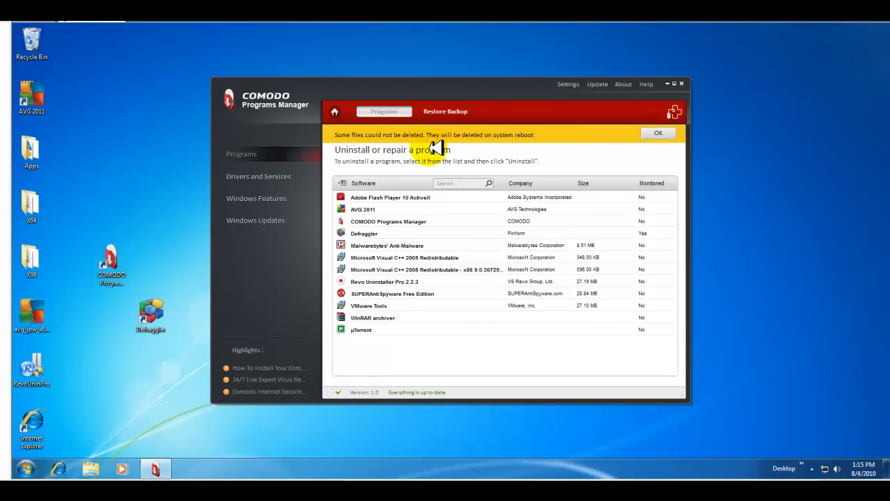
{"action": "mouse_move", "coordinate": [278, 209]}
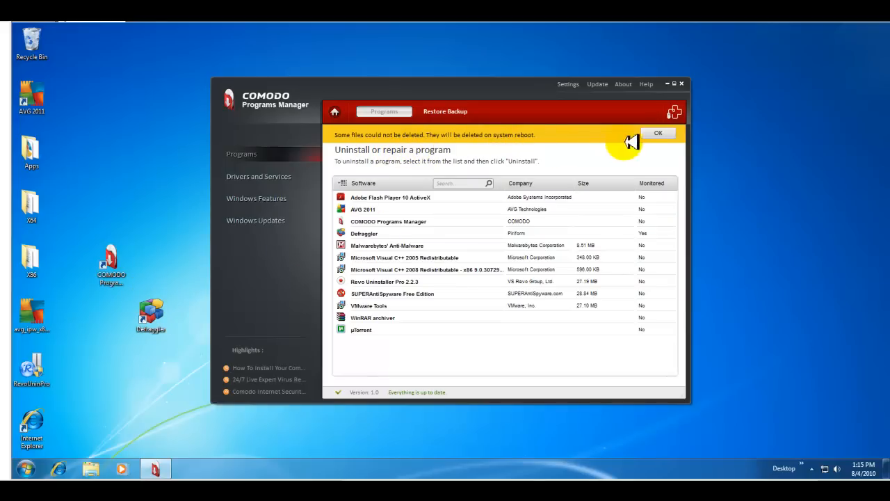
{"action": "mouse_move", "coordinate": [246, 221]}
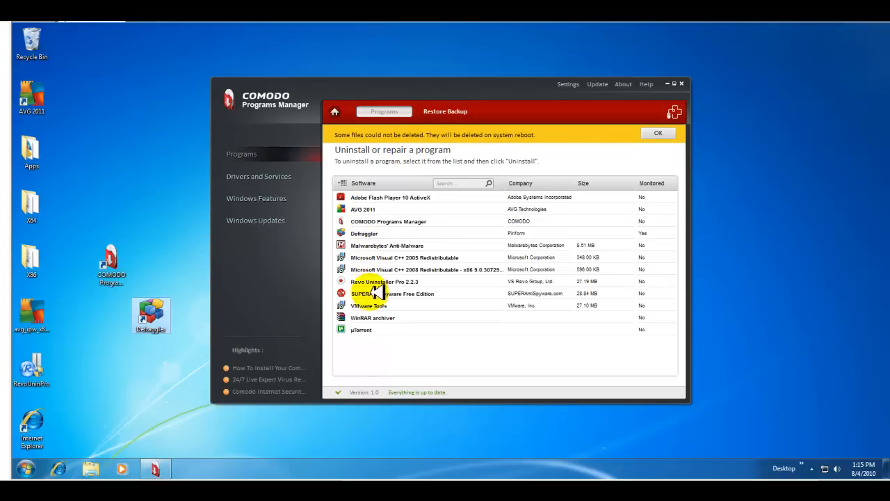
{"action": "mouse_move", "coordinate": [387, 217]}
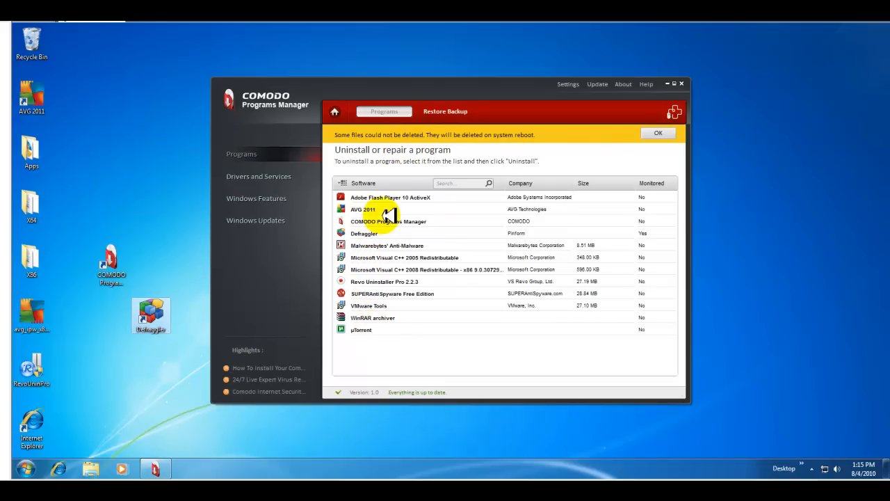
{"action": "mouse_move", "coordinate": [379, 249]}
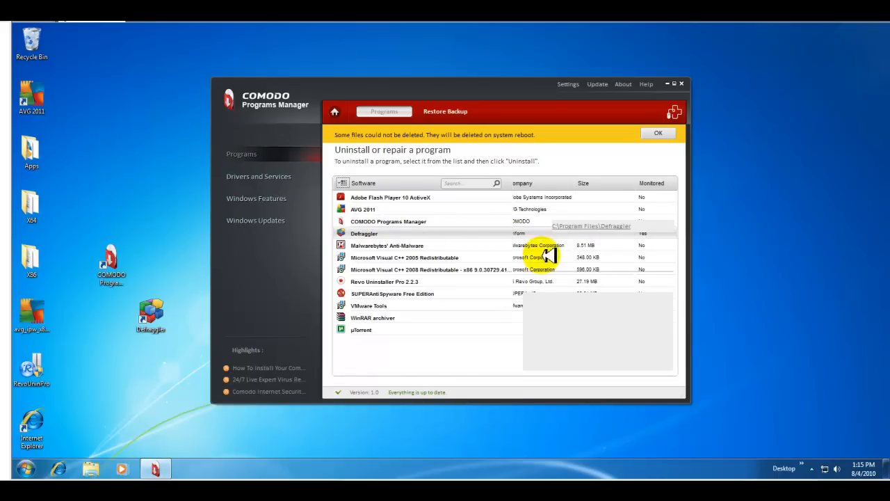
Select Defraggler and start its uninstall using Comodo uninstall.
{"action": "left_click", "coordinate": [364, 233]}
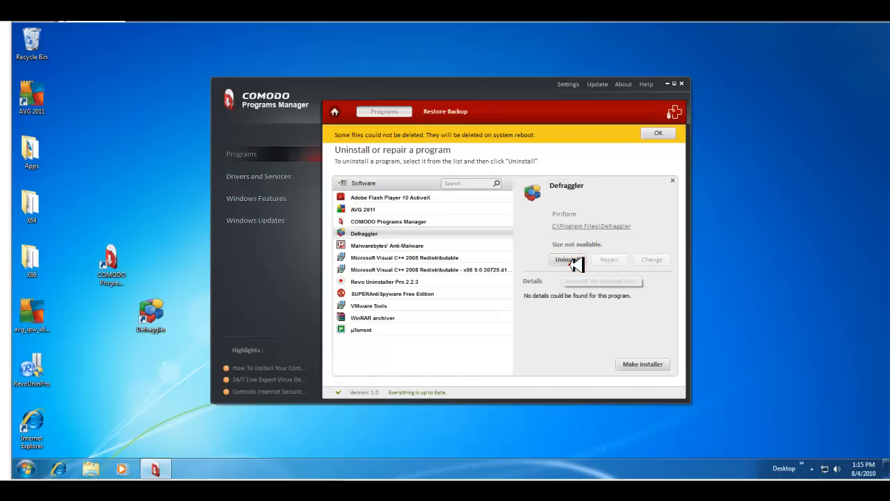
{"action": "left_click", "coordinate": [568, 259]}
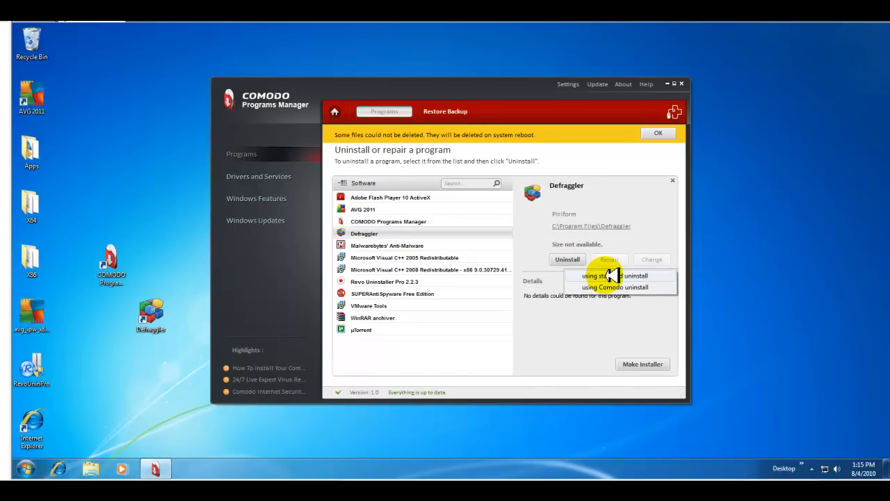
{"action": "left_click", "coordinate": [615, 276]}
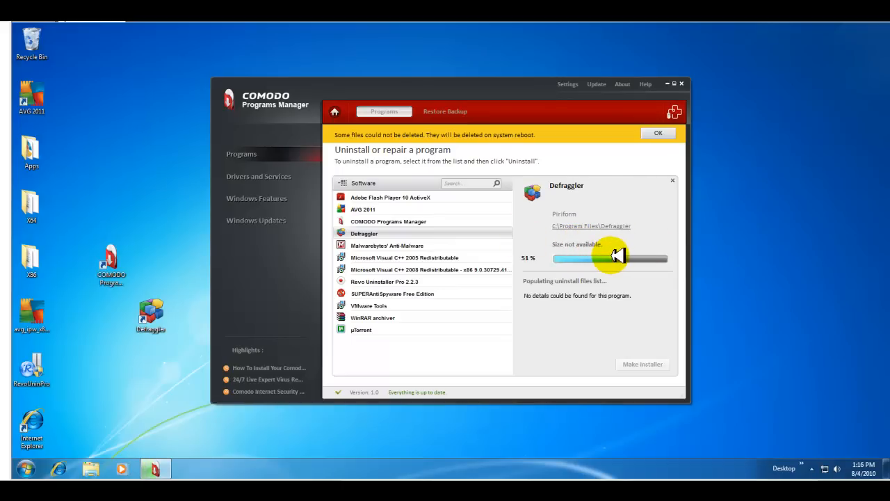
{"action": "mouse_move", "coordinate": [640, 303]}
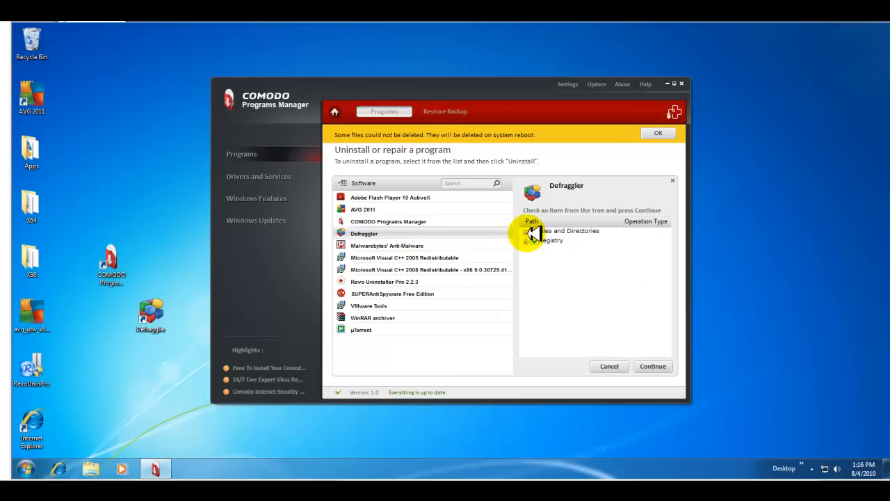
Review Defraggler's leftover Files and Registry trees, then confirm removing the leftovers.
{"action": "left_click", "coordinate": [532, 230]}
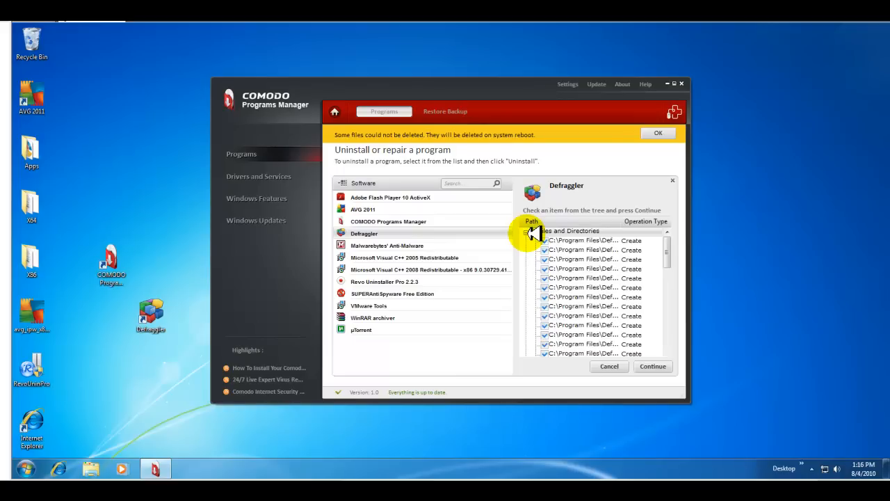
{"action": "left_click", "coordinate": [532, 230]}
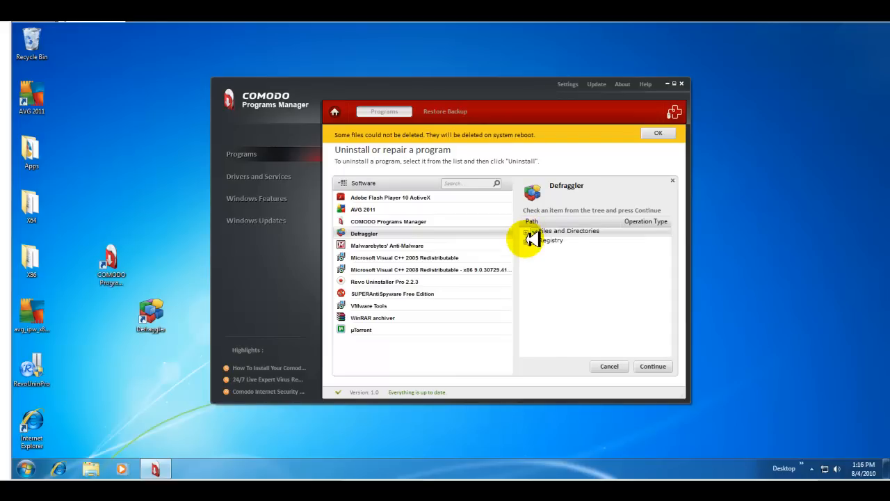
{"action": "left_click", "coordinate": [527, 240]}
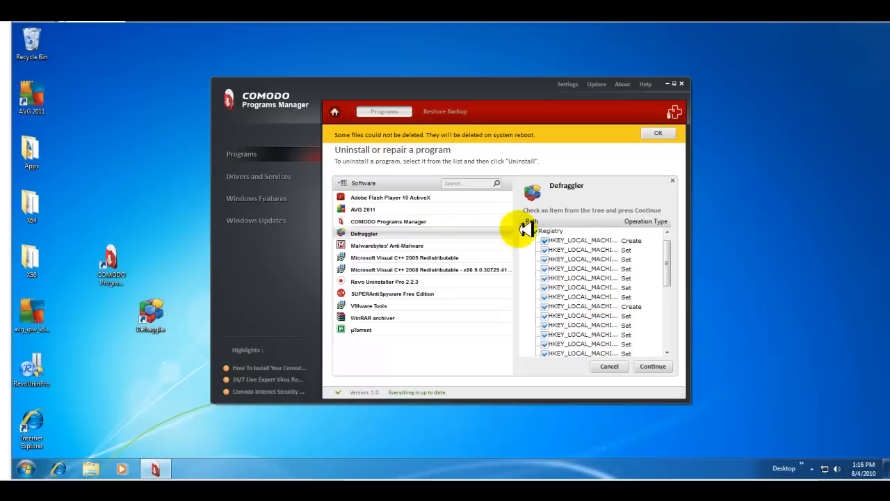
{"action": "left_click", "coordinate": [531, 230]}
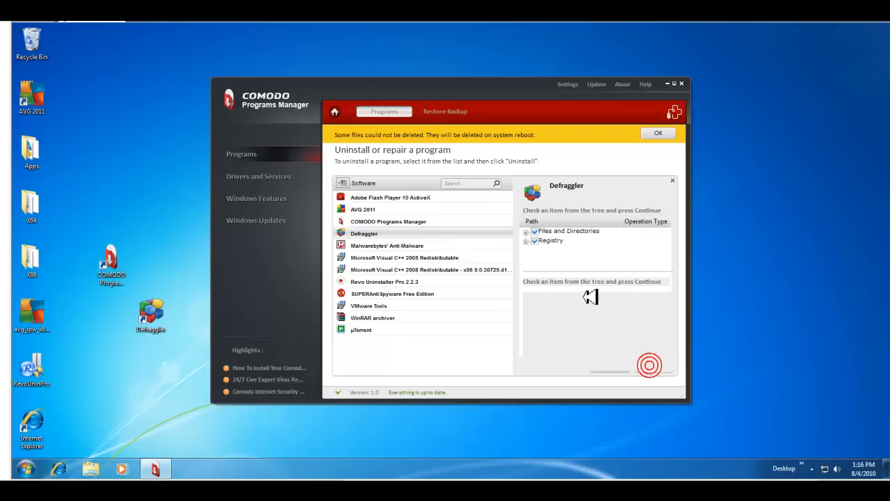
{"action": "left_click", "coordinate": [364, 233]}
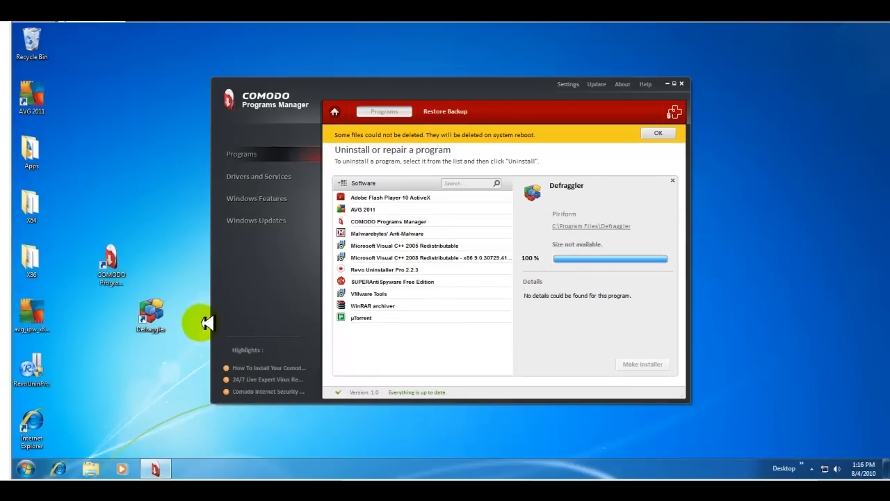
{"action": "left_click", "coordinate": [673, 181]}
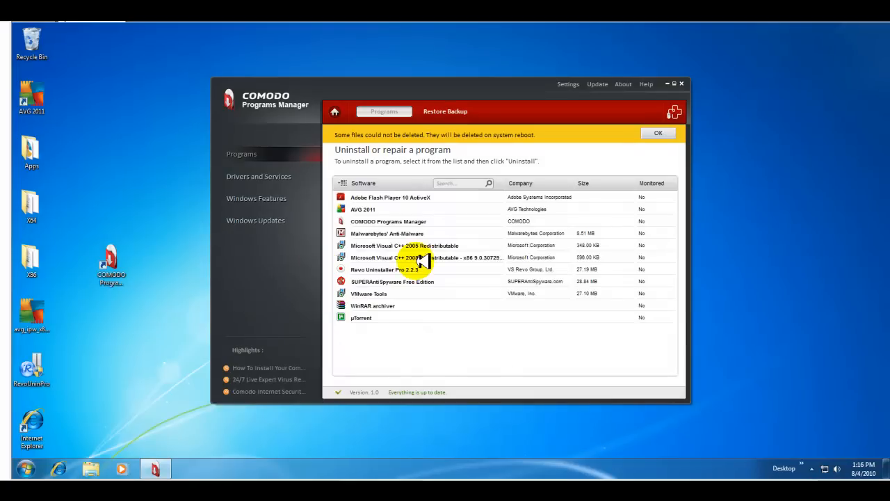
{"action": "mouse_move", "coordinate": [539, 202]}
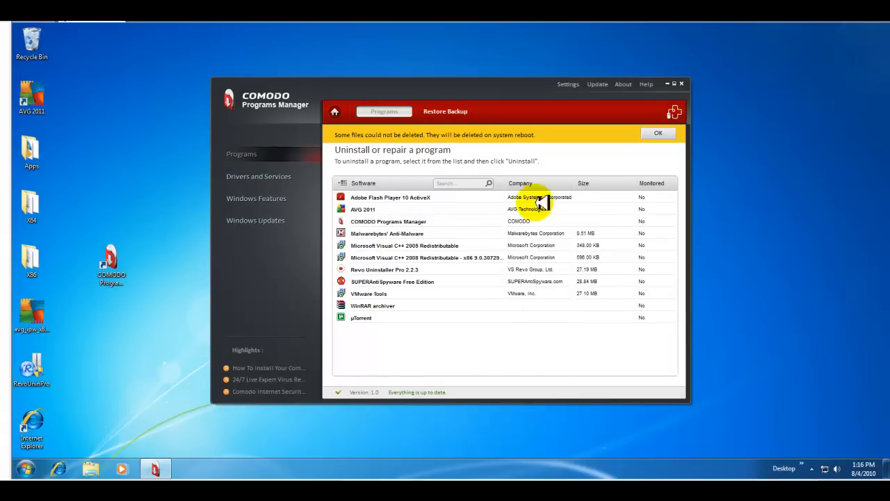
{"action": "mouse_move", "coordinate": [313, 128]}
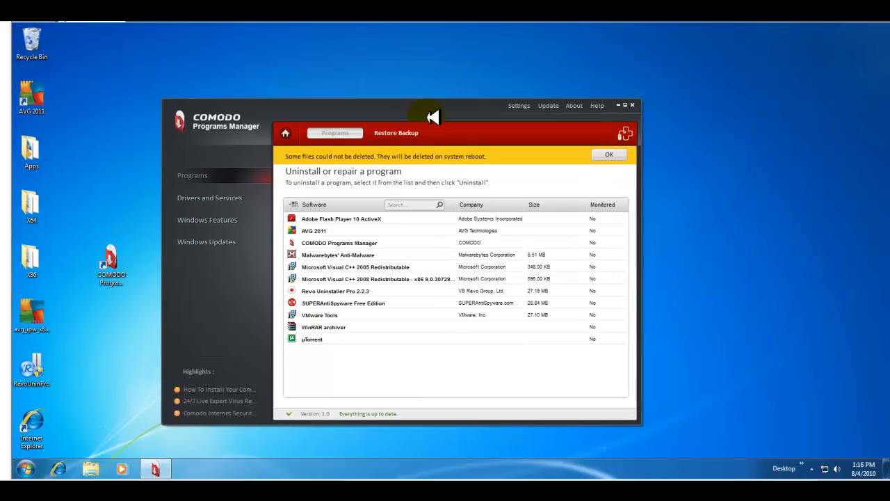
{"action": "mouse_move", "coordinate": [515, 198]}
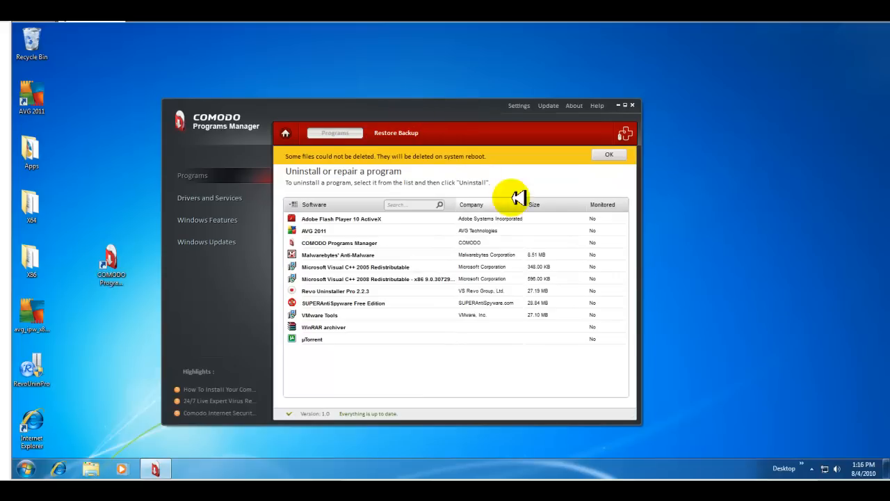